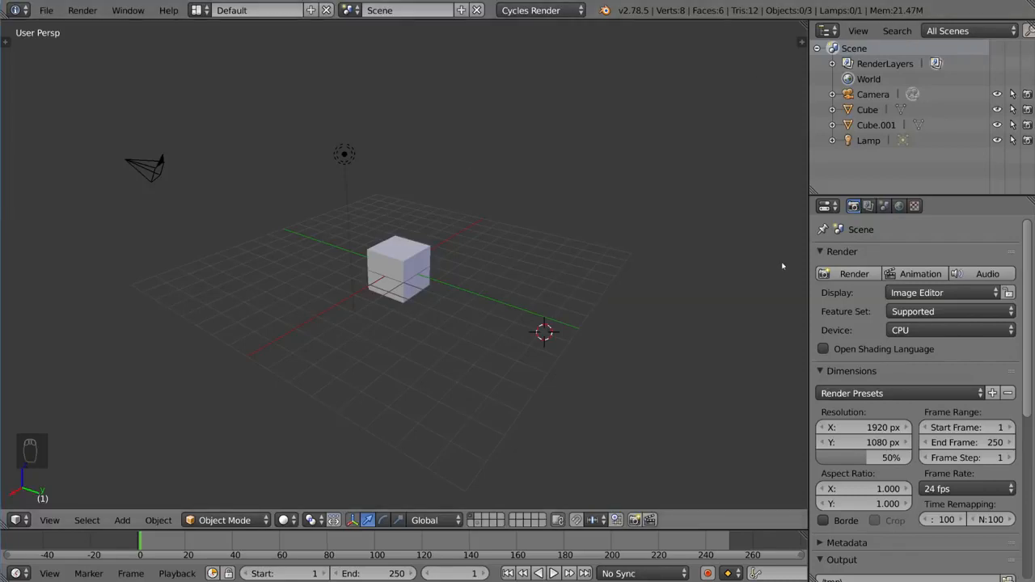
pyautogui.moveTo(549, 273)
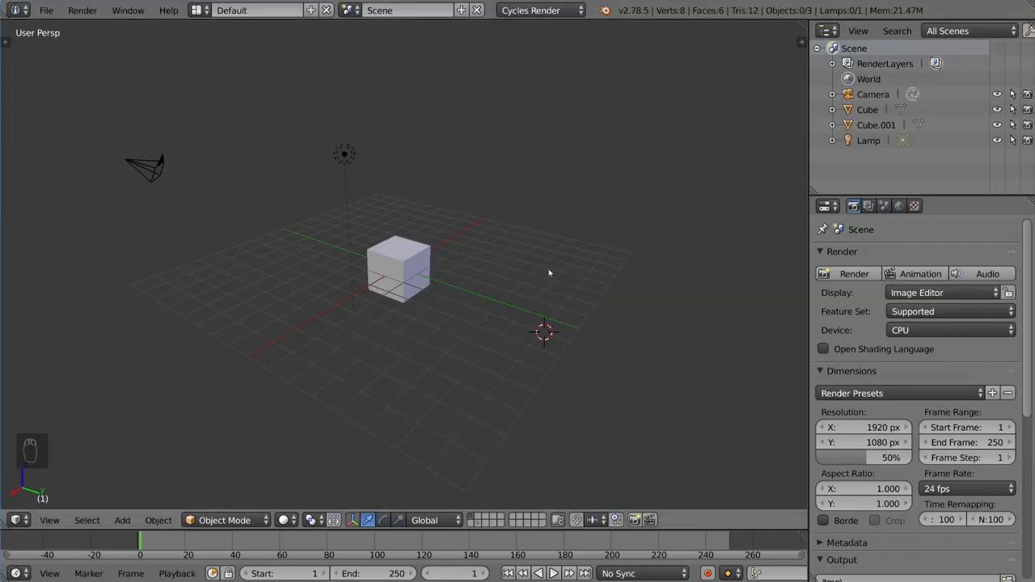
pyautogui.moveTo(510, 366)
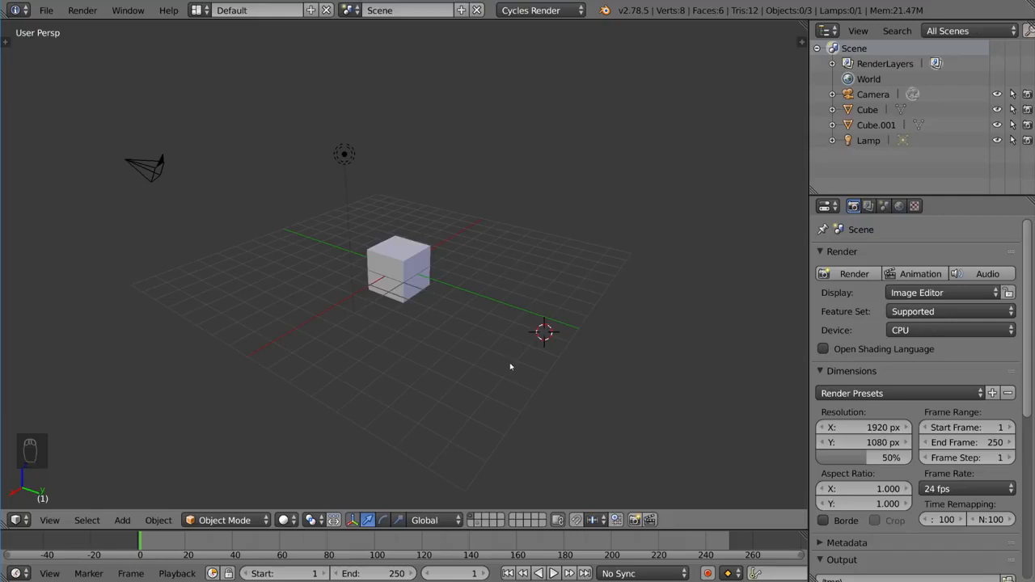
pyautogui.moveTo(551, 323)
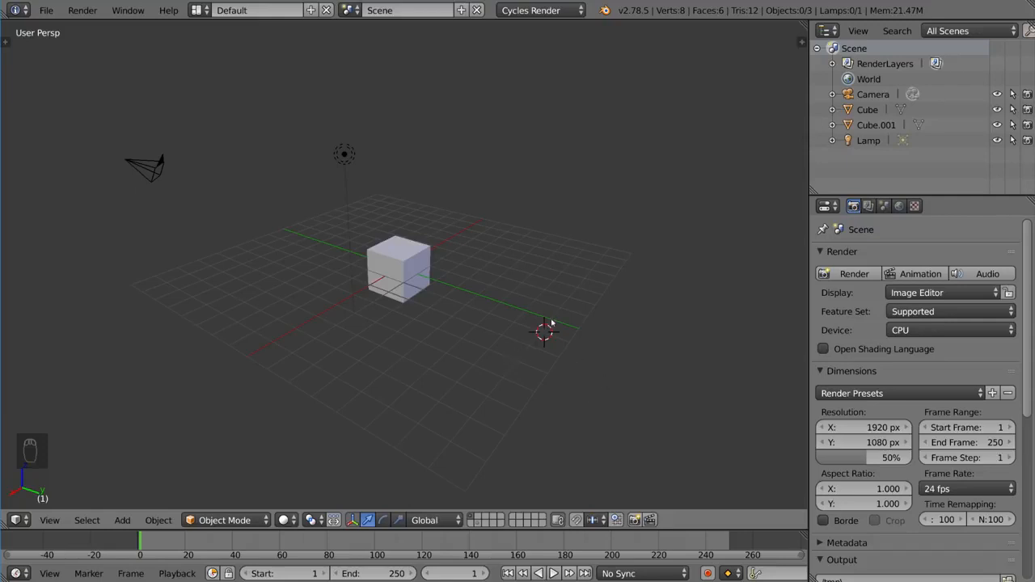
pyautogui.moveTo(595, 329)
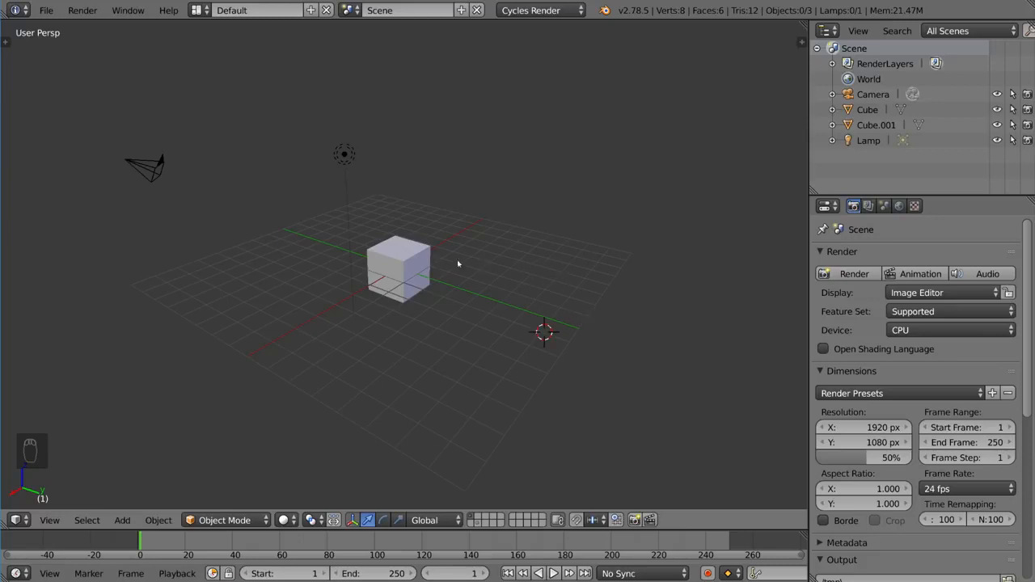
# Select the cube and hide it from the viewport with H.
pyautogui.click(398, 267)
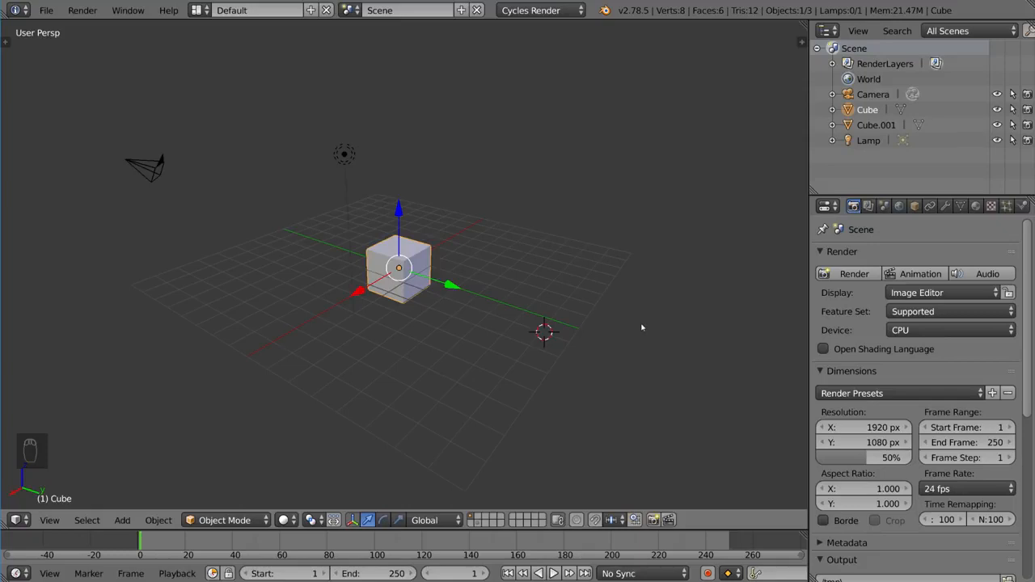
pyautogui.press('h')
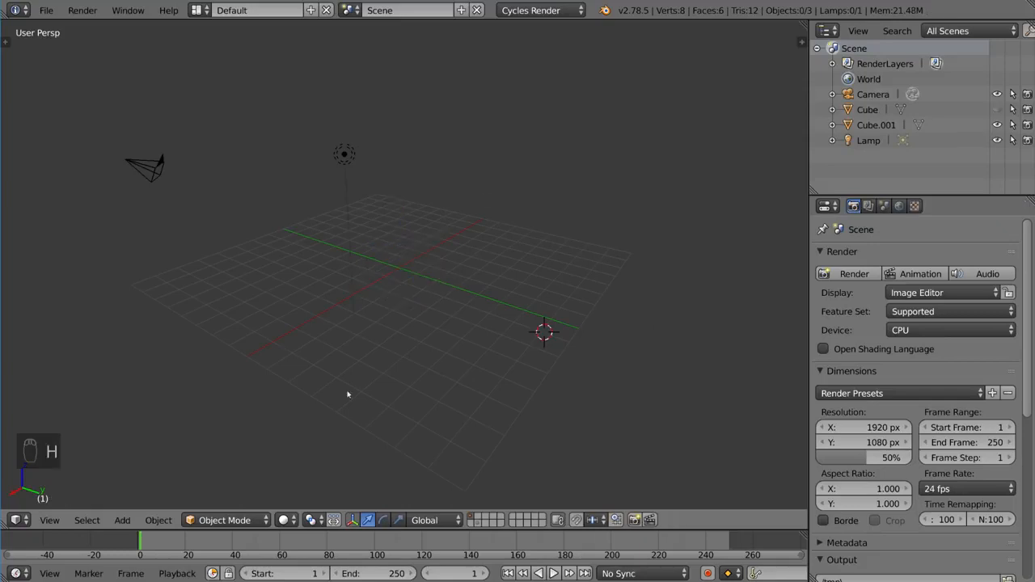
pyautogui.moveTo(471, 427)
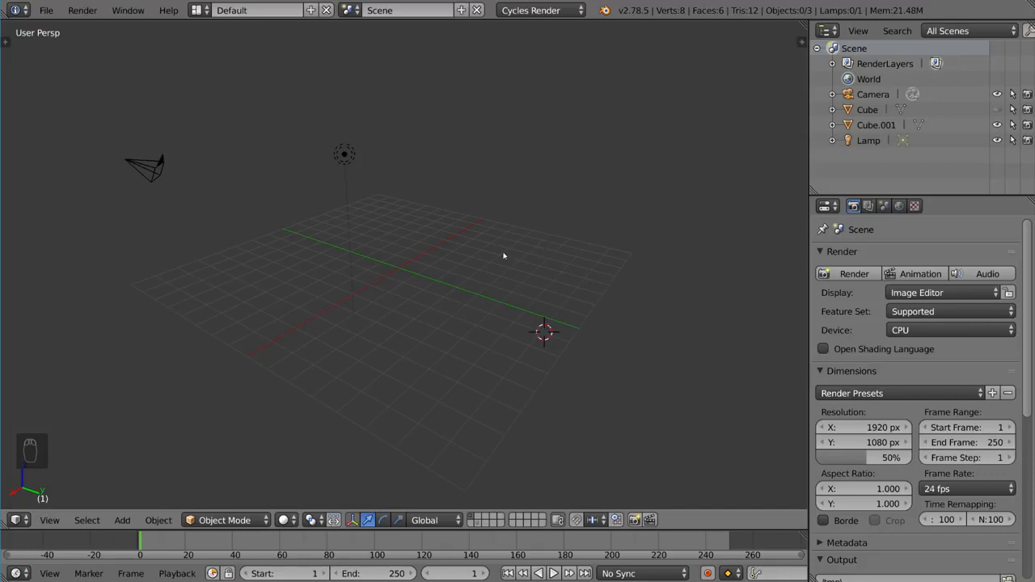
pyautogui.moveTo(469, 227)
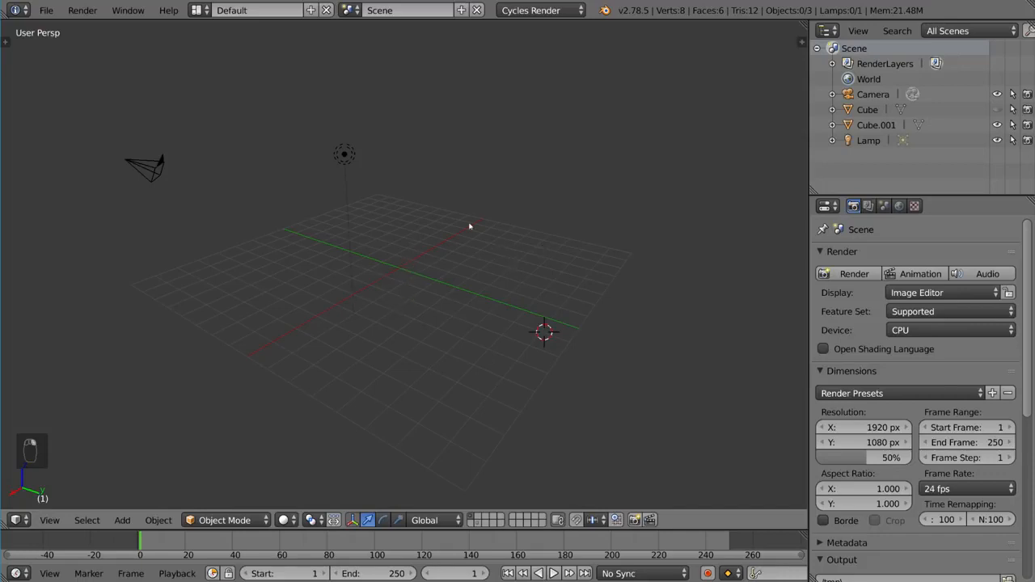
pyautogui.moveTo(712, 301)
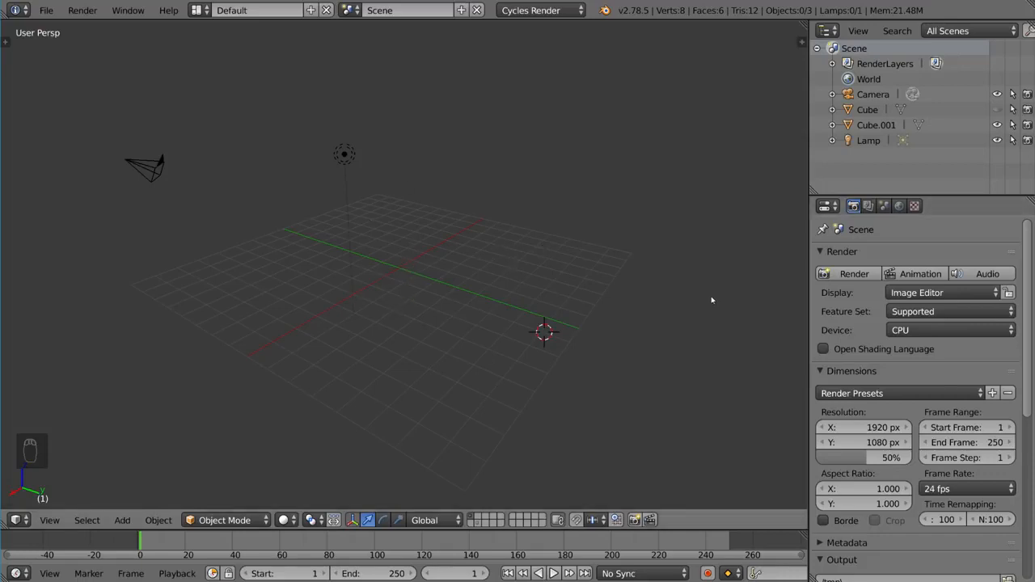
pyautogui.moveTo(678, 313)
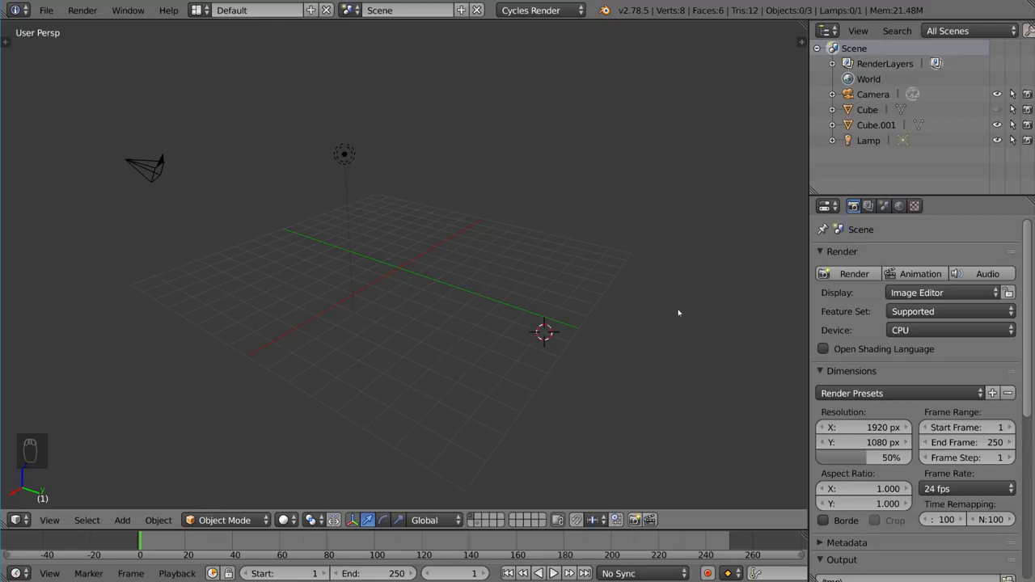
pyautogui.moveTo(632, 362)
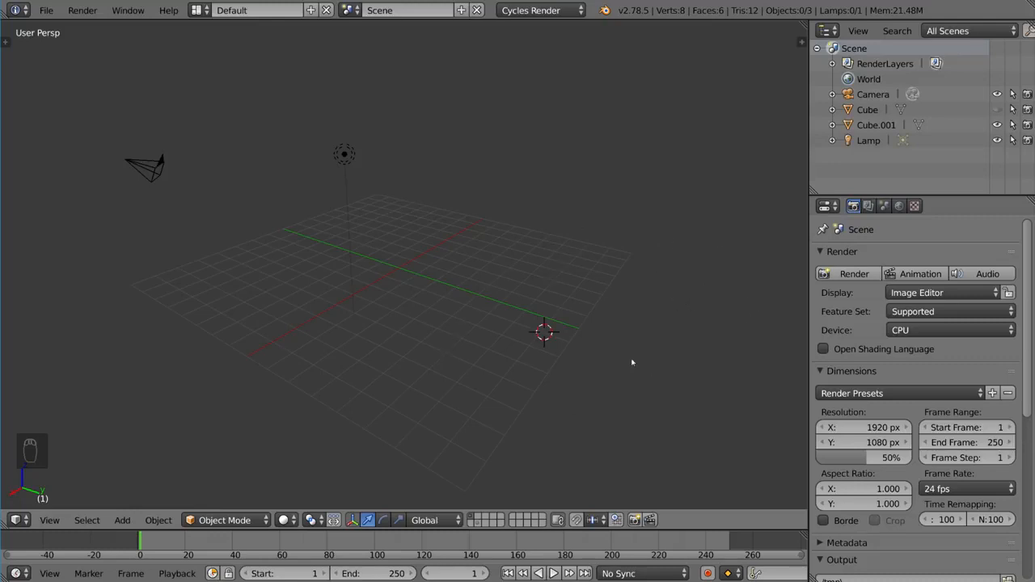
# Unhide everything, then hide the small and large cubes together, then the sphere.
pyautogui.press('alt+h')
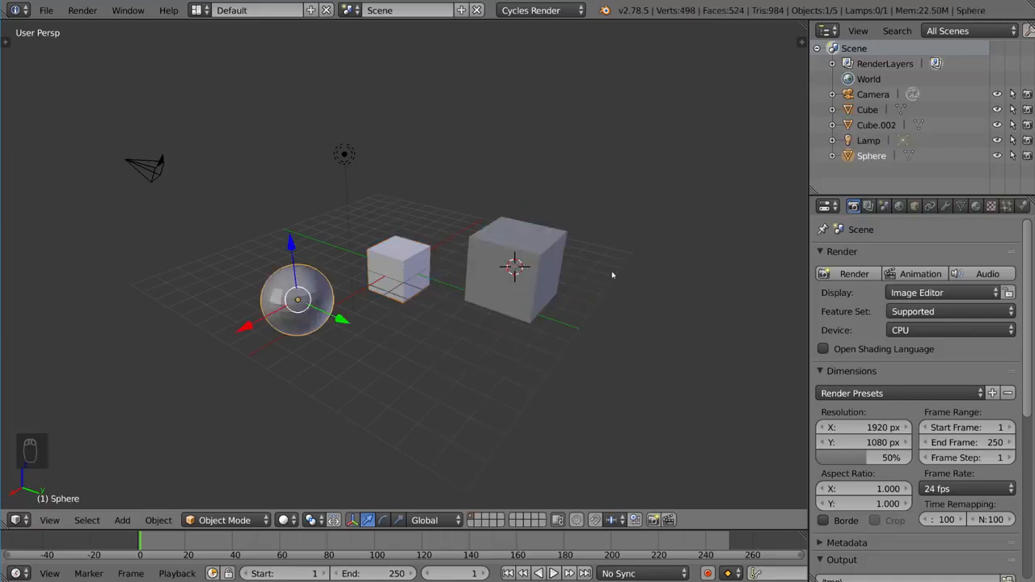
pyautogui.click(398, 267)
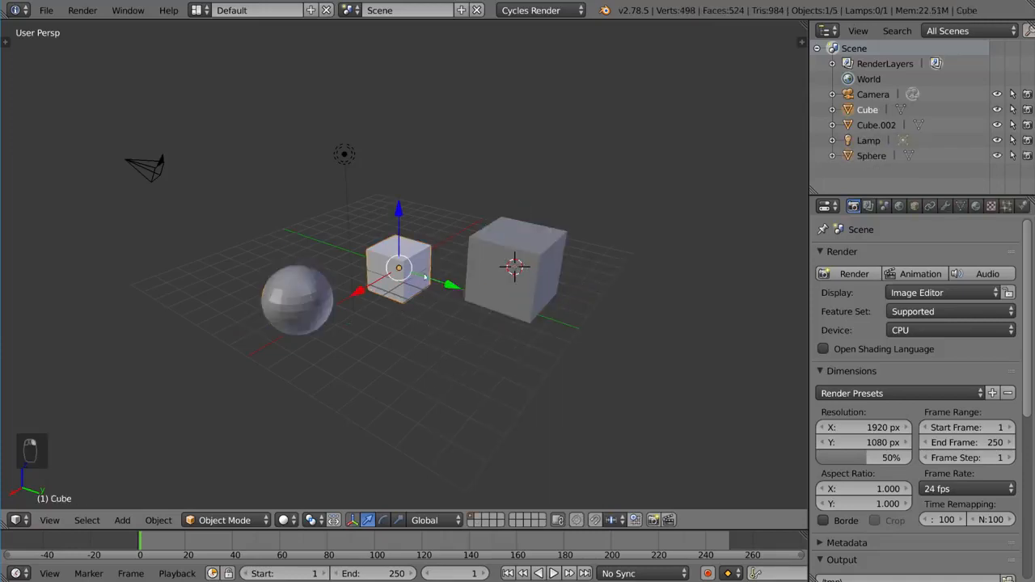
pyautogui.click(516, 267)
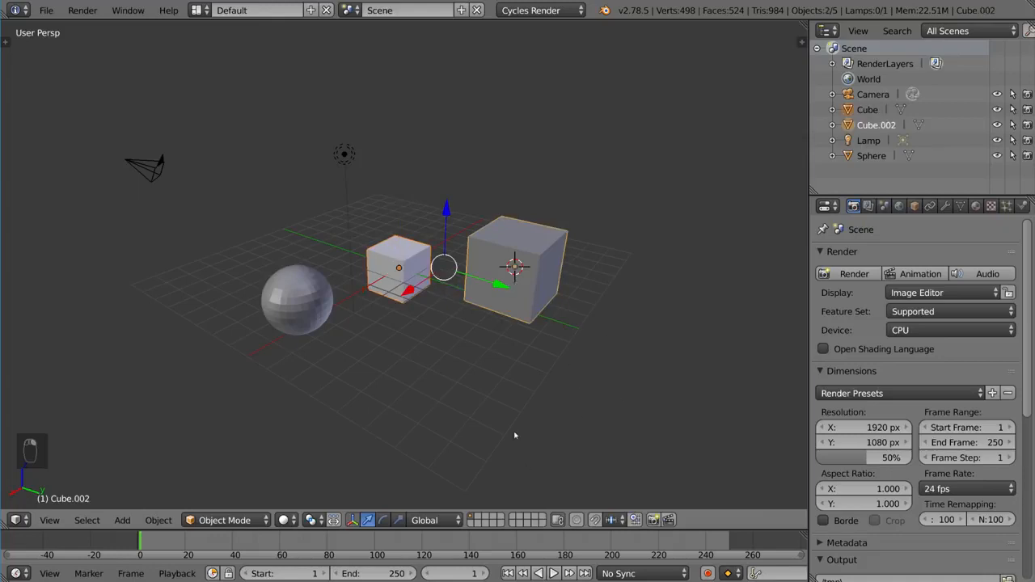
pyautogui.press('h')
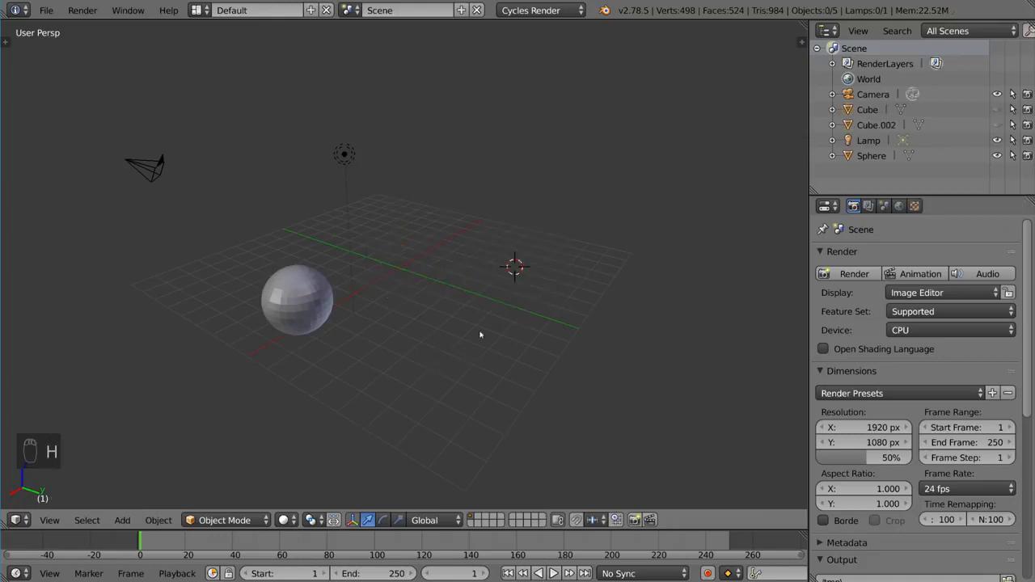
pyautogui.moveTo(513, 197)
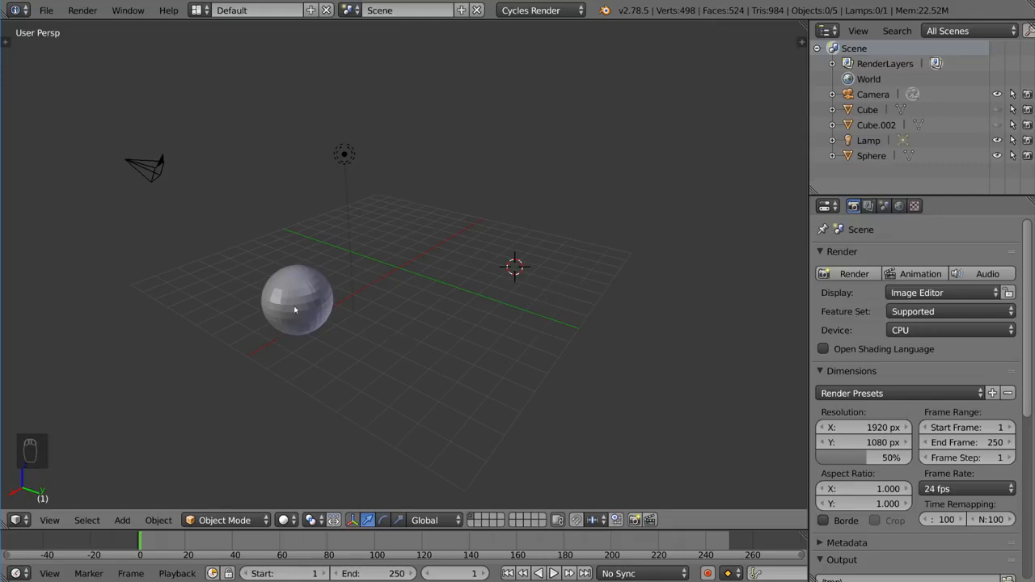
pyautogui.press('h')
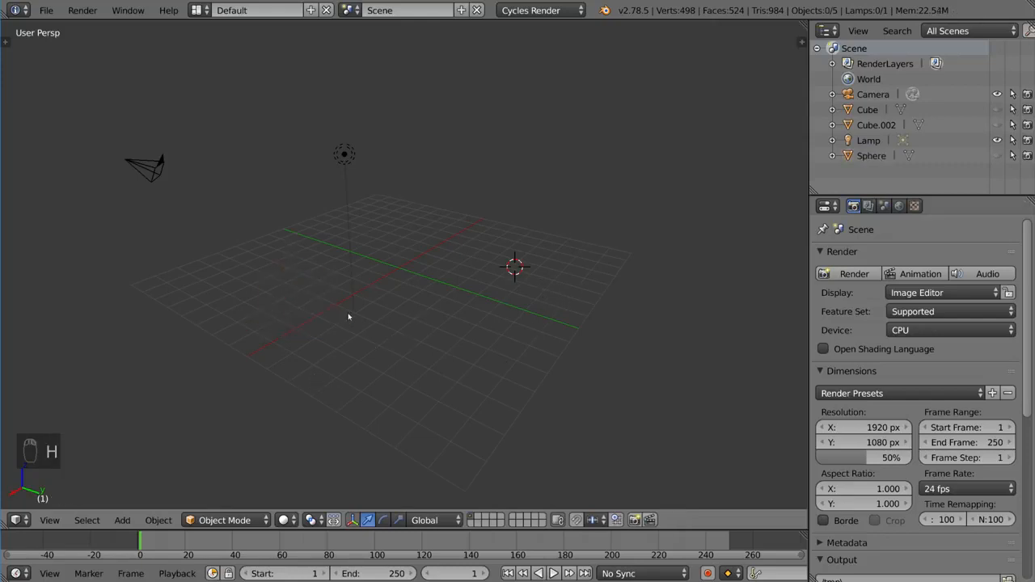
pyautogui.moveTo(489, 267)
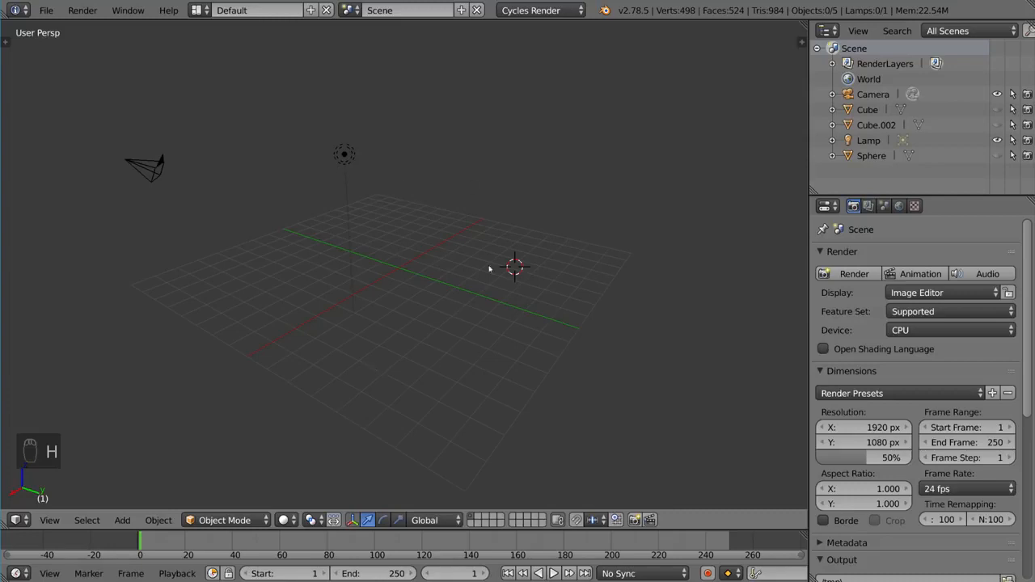
pyautogui.moveTo(220, 392)
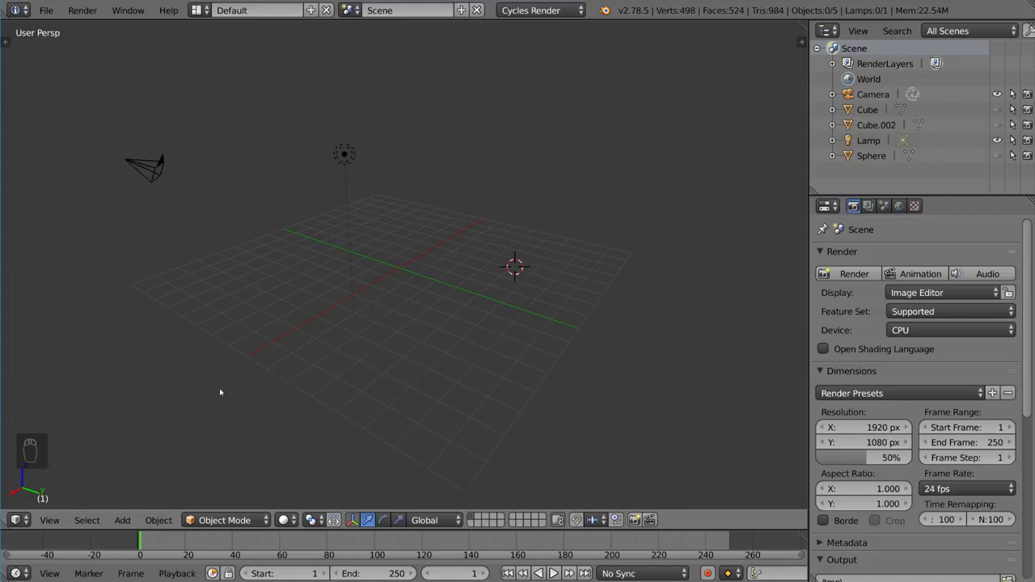
# Unhide the sphere and both cubes with Alt+H.
pyautogui.press('alt+h')
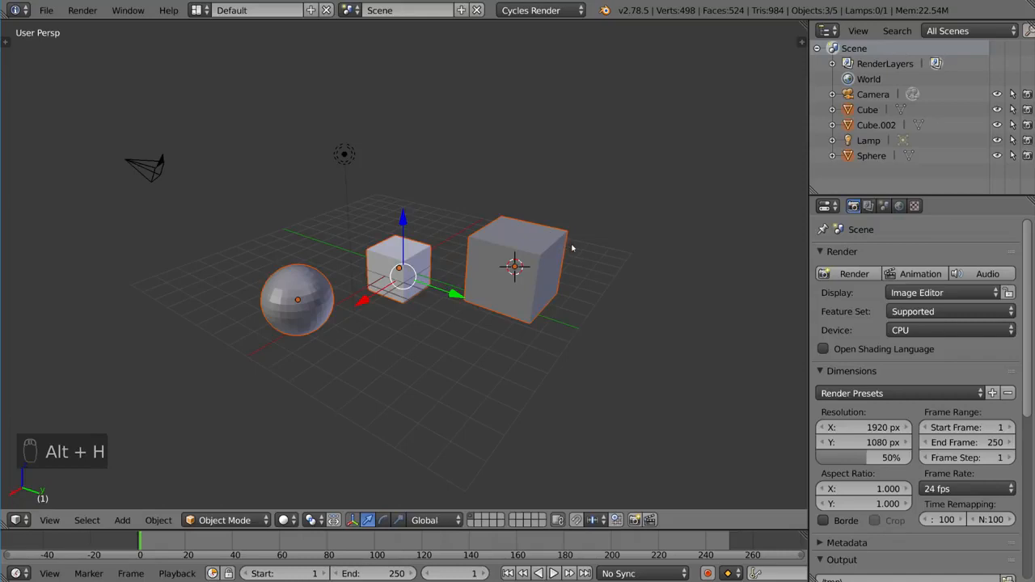
pyautogui.moveTo(170, 329)
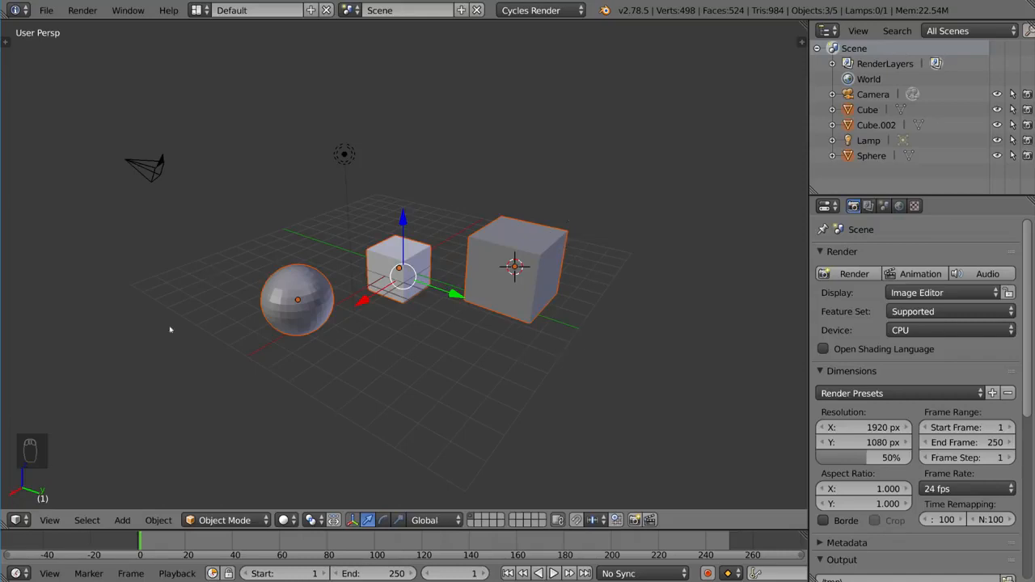
pyautogui.moveTo(425, 354)
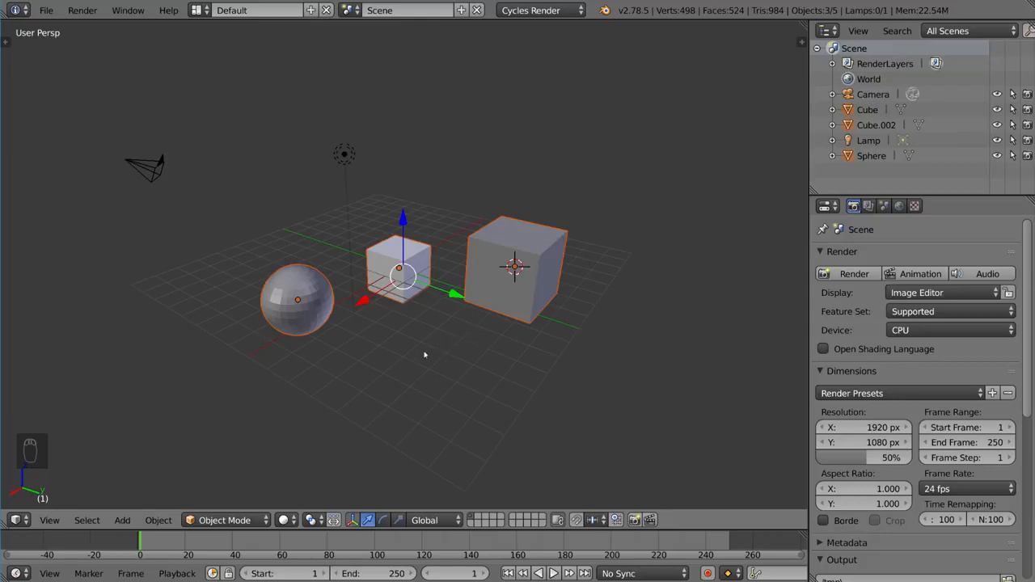
pyautogui.moveTo(452, 348)
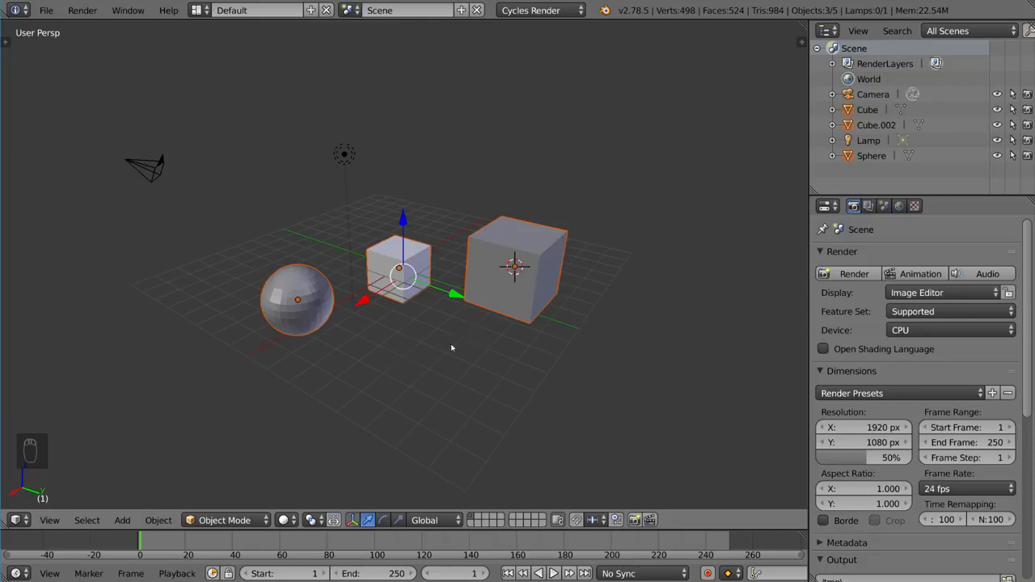
pyautogui.moveTo(589, 288)
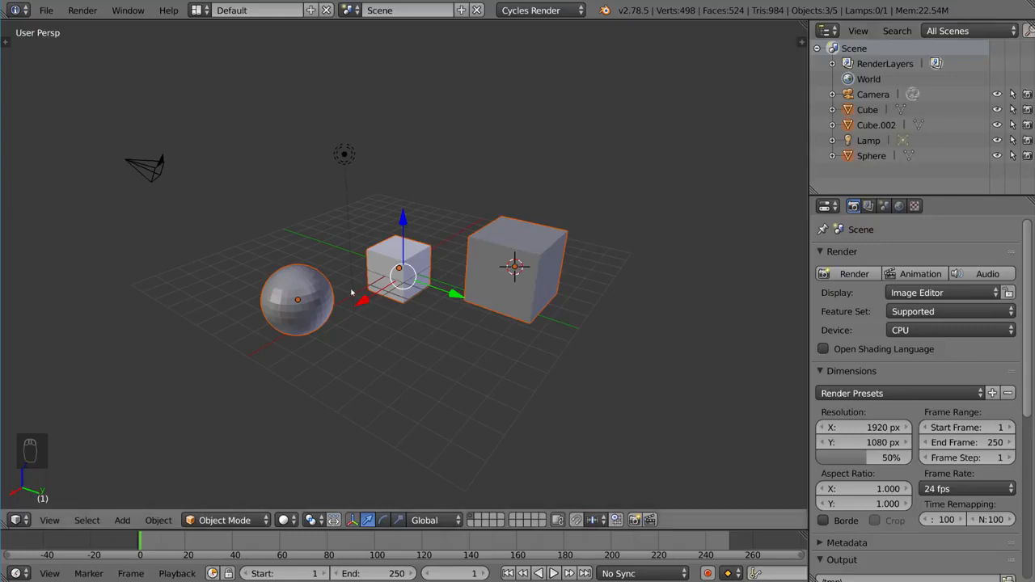
# Deselect the sphere and both cubes while keeping all three visible.
pyautogui.press('h')
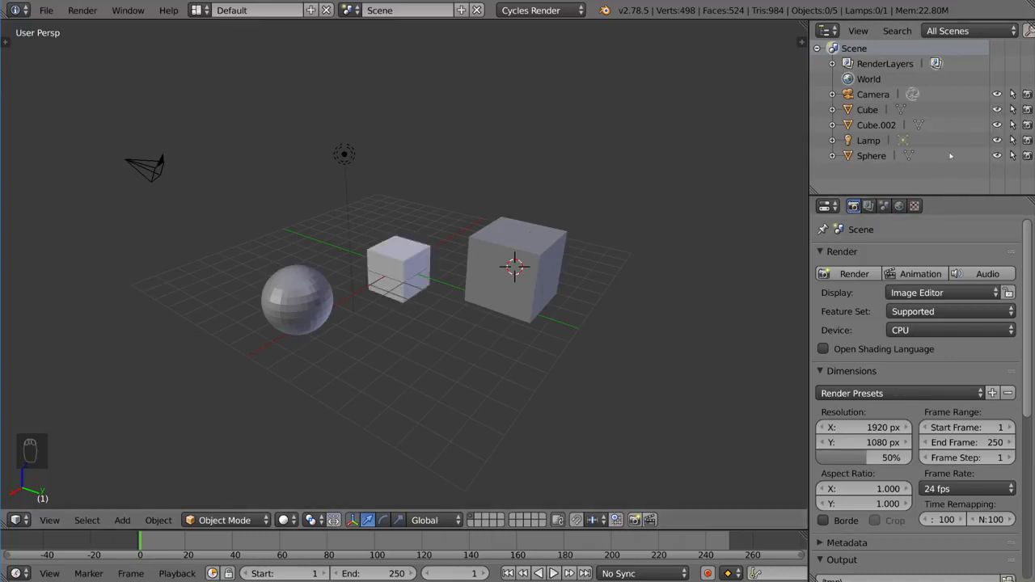
pyautogui.moveTo(514, 271)
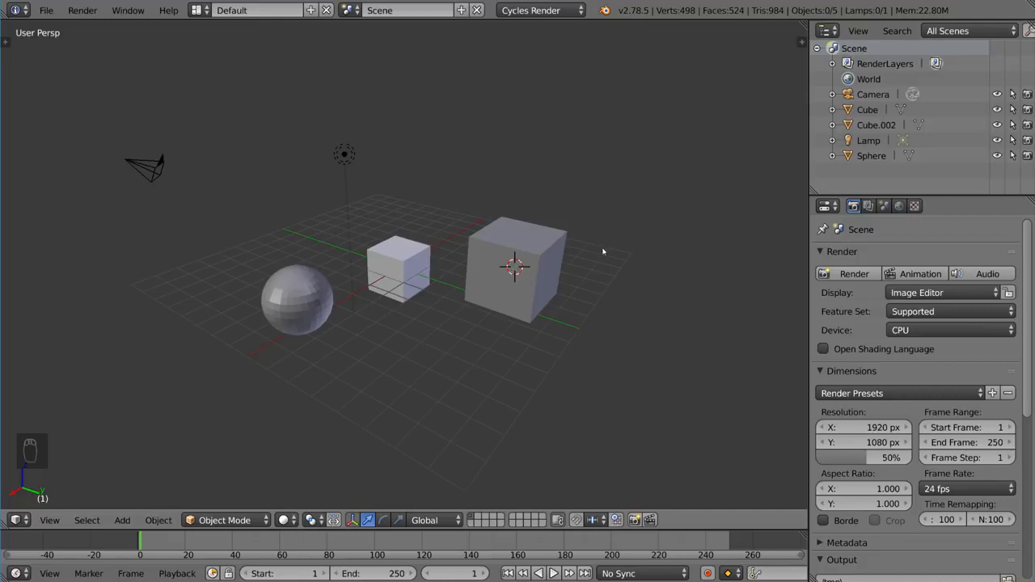
pyautogui.moveTo(577, 415)
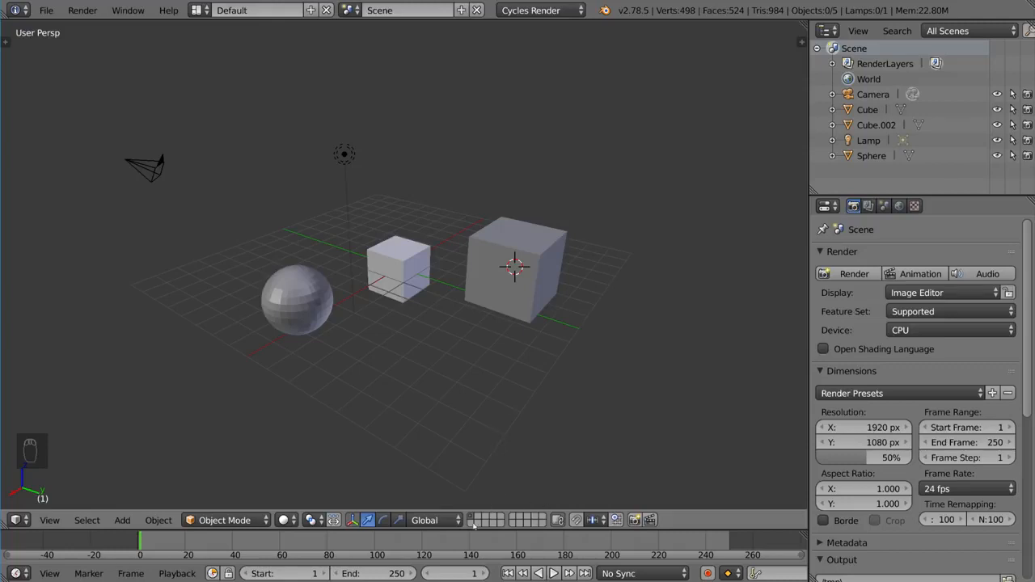
pyautogui.moveTo(533, 297)
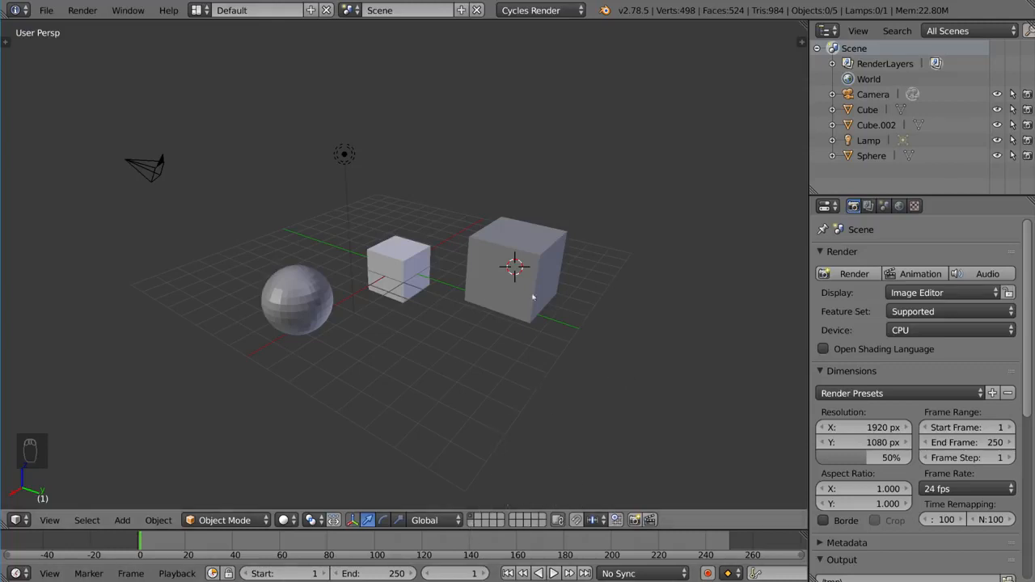
pyautogui.moveTo(571, 378)
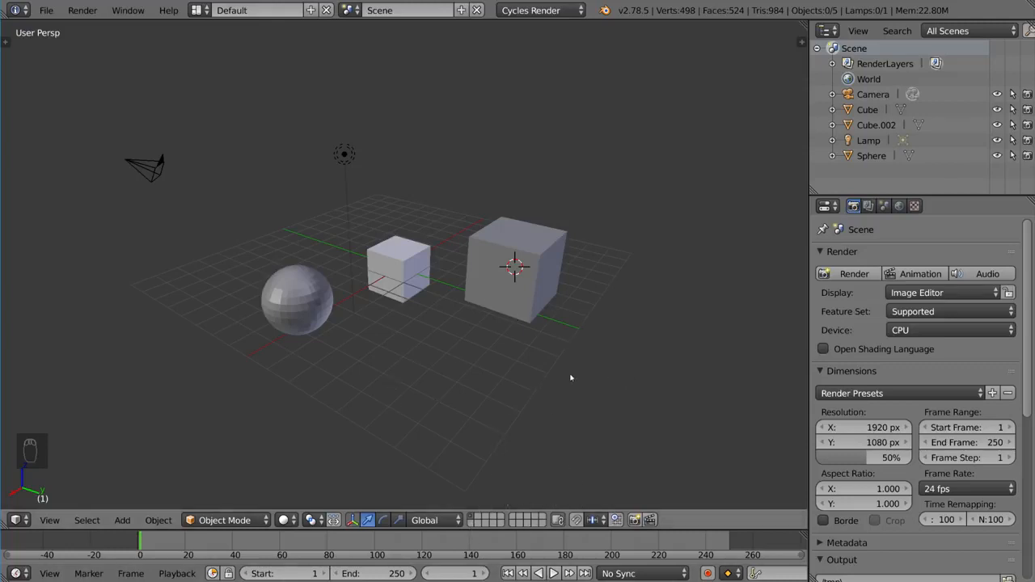
pyautogui.moveTo(391, 350)
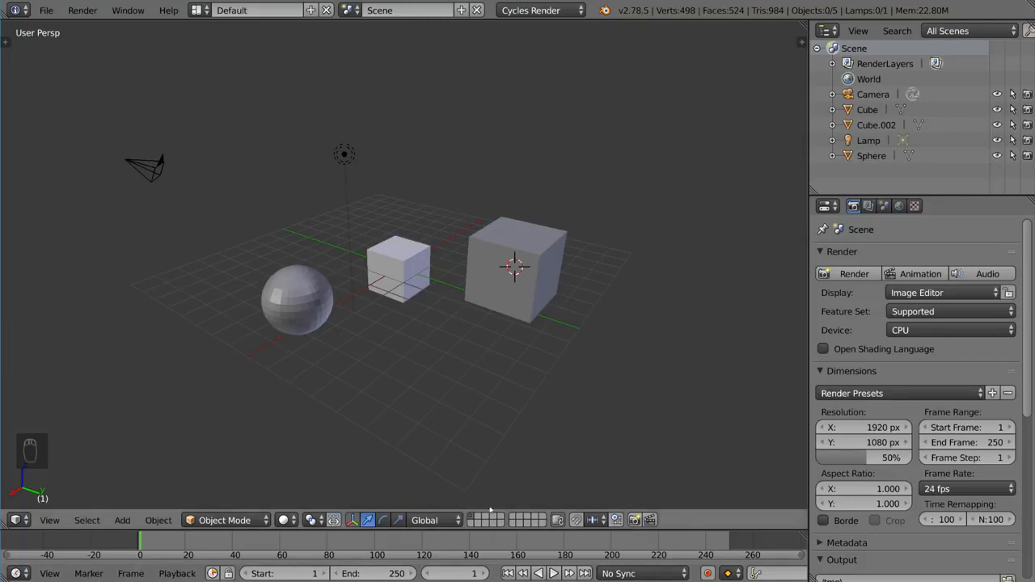
pyautogui.moveTo(510, 534)
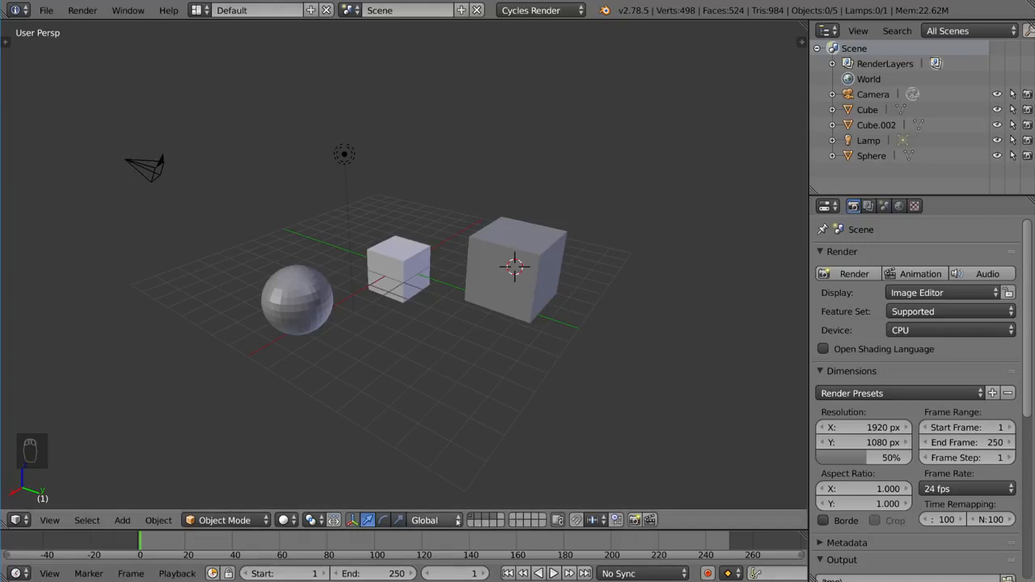
pyautogui.moveTo(532, 375)
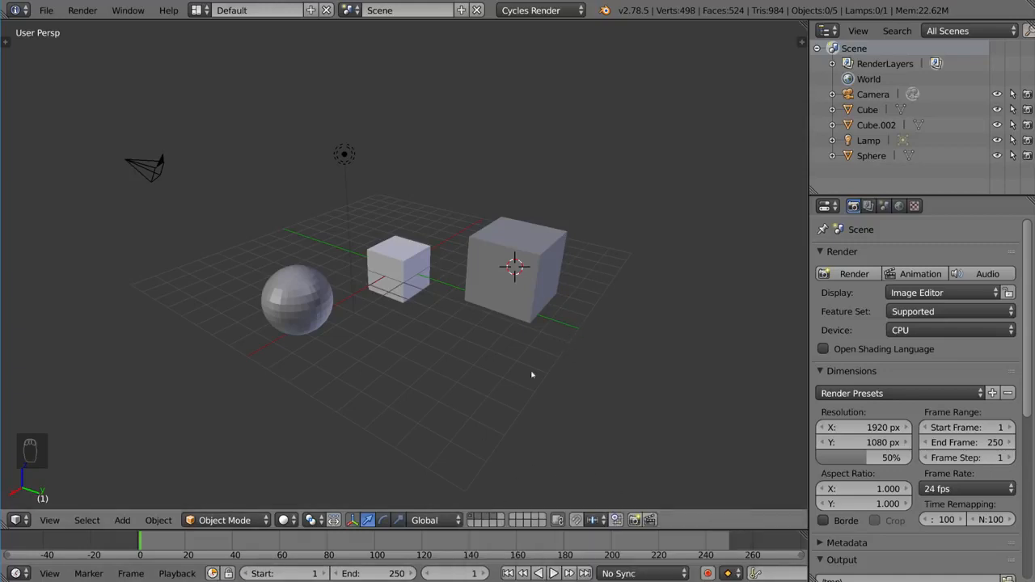
pyautogui.moveTo(544, 446)
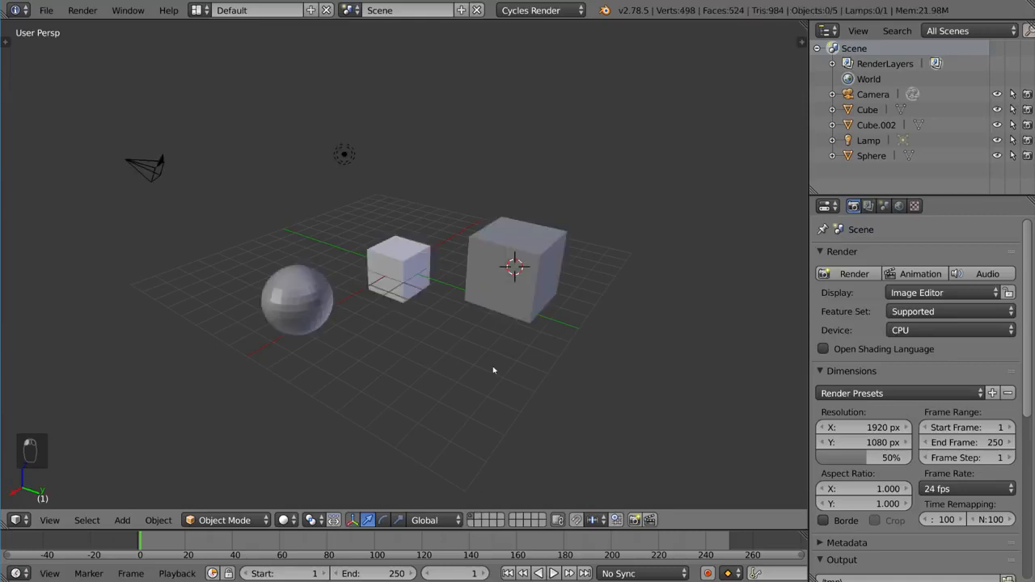
# Move Cube.002 to the second layer so it sits alone there.
pyautogui.press('m')
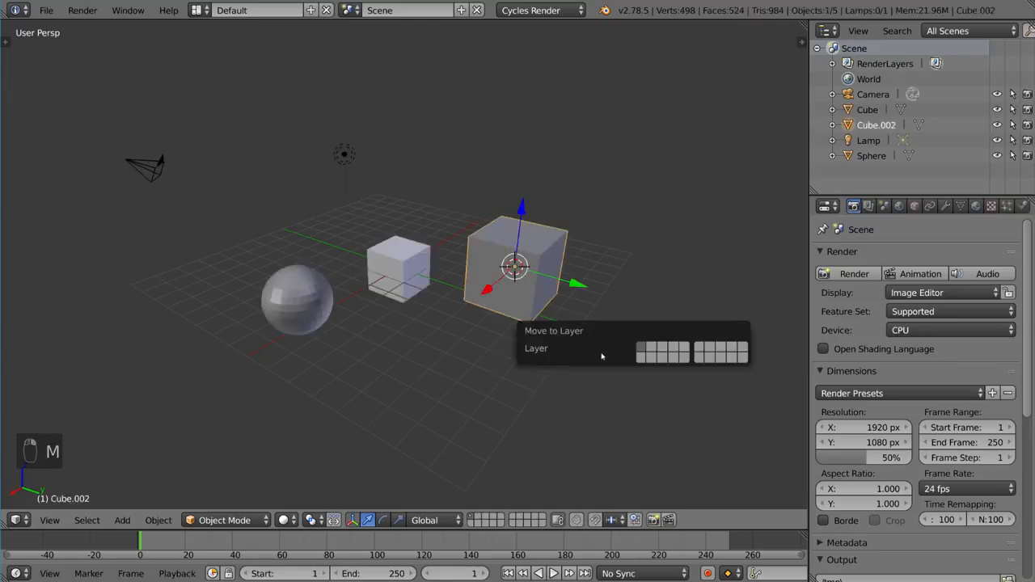
pyautogui.moveTo(668, 342)
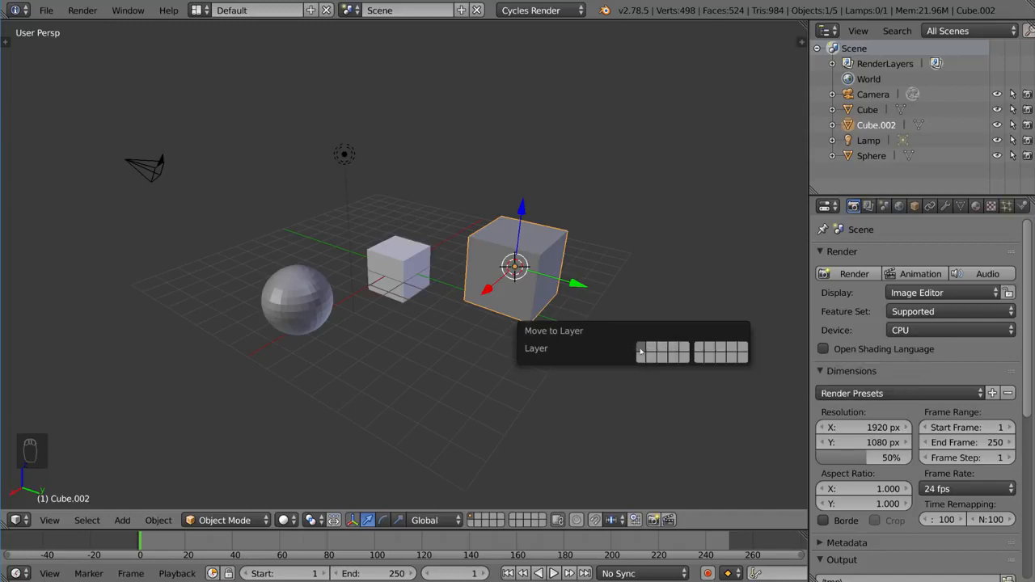
pyautogui.click(644, 351)
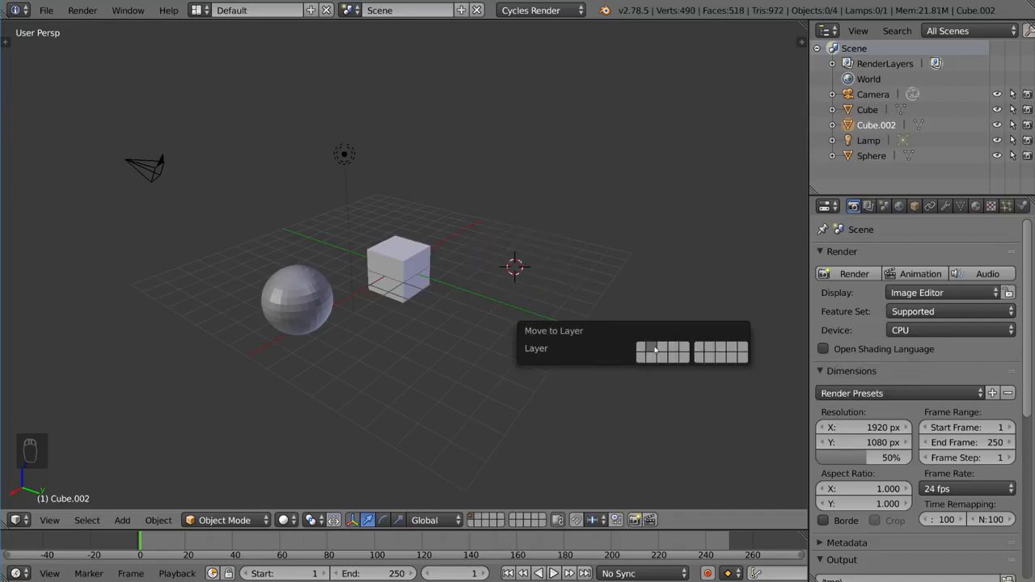
pyautogui.moveTo(644, 346)
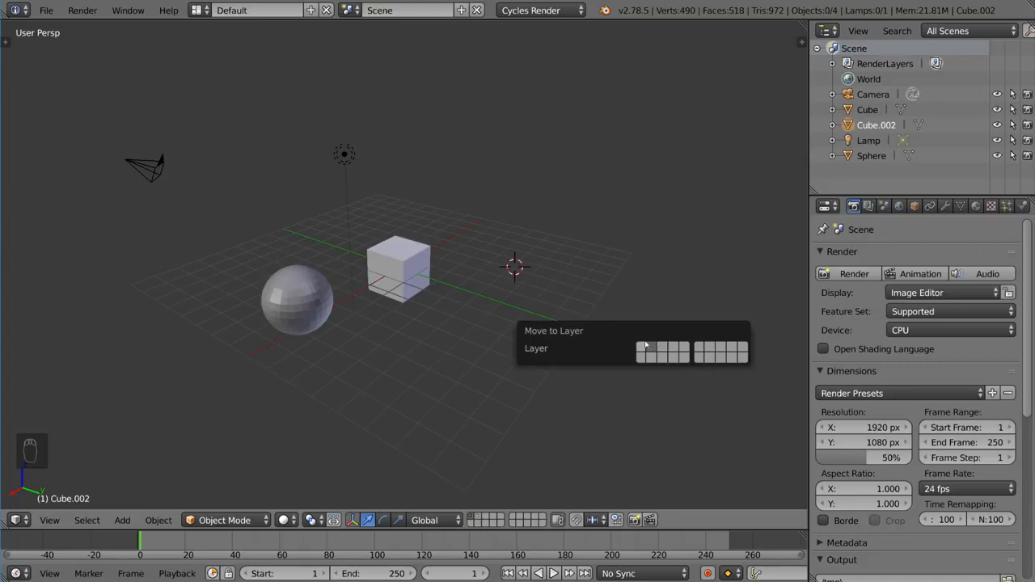
pyautogui.click(645, 351)
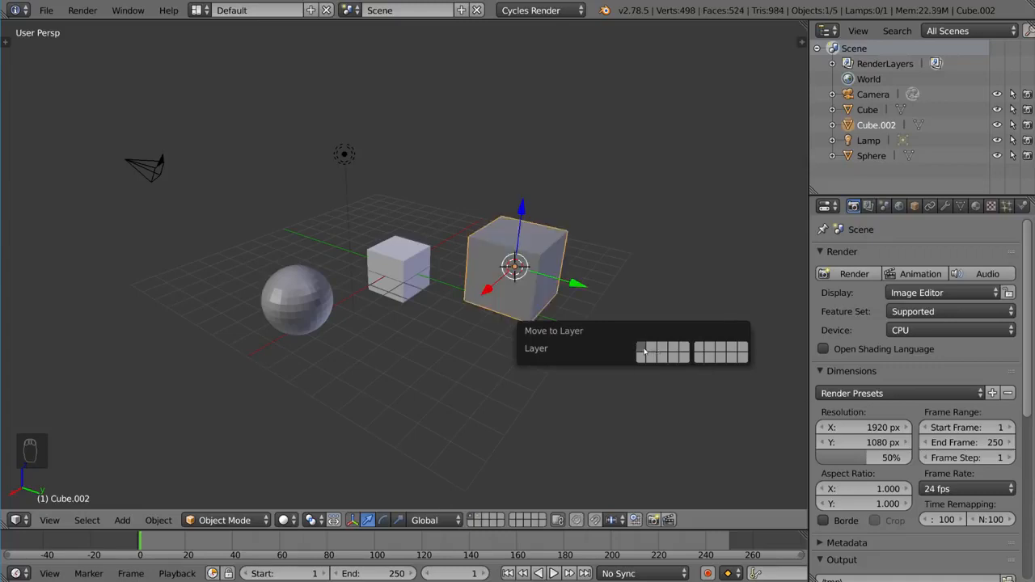
pyautogui.click(642, 349)
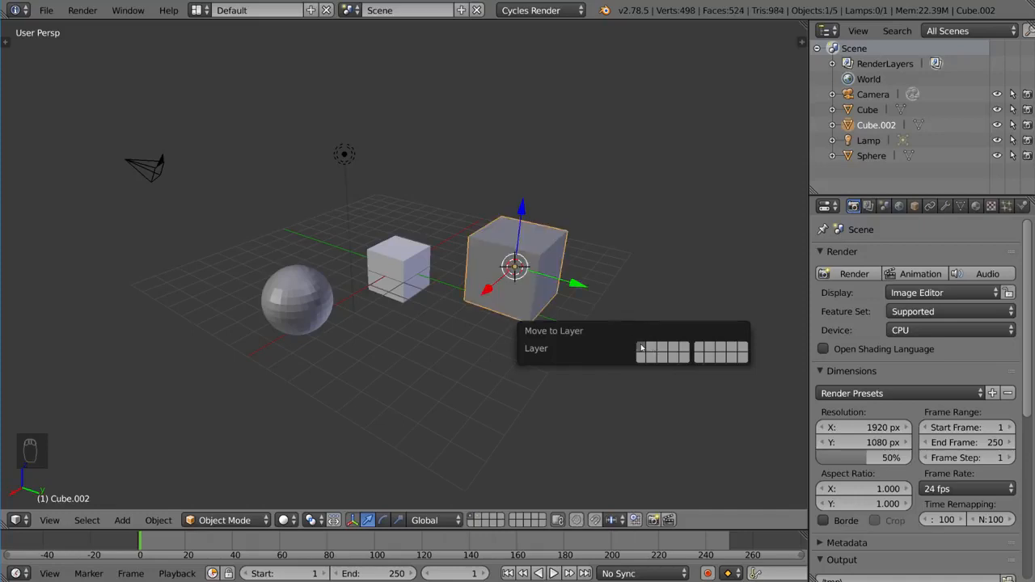
pyautogui.click(644, 351)
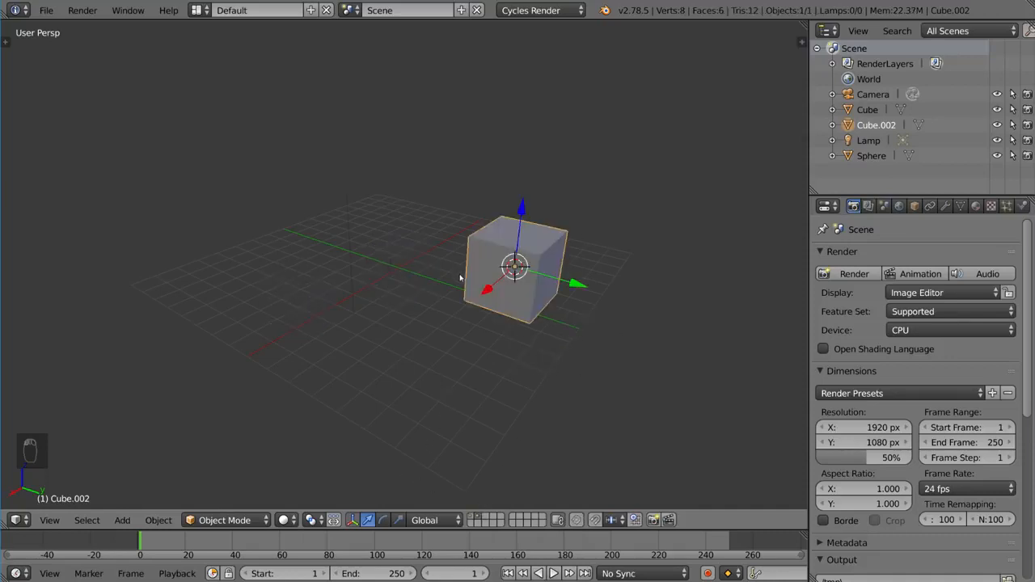
pyautogui.moveTo(383, 43)
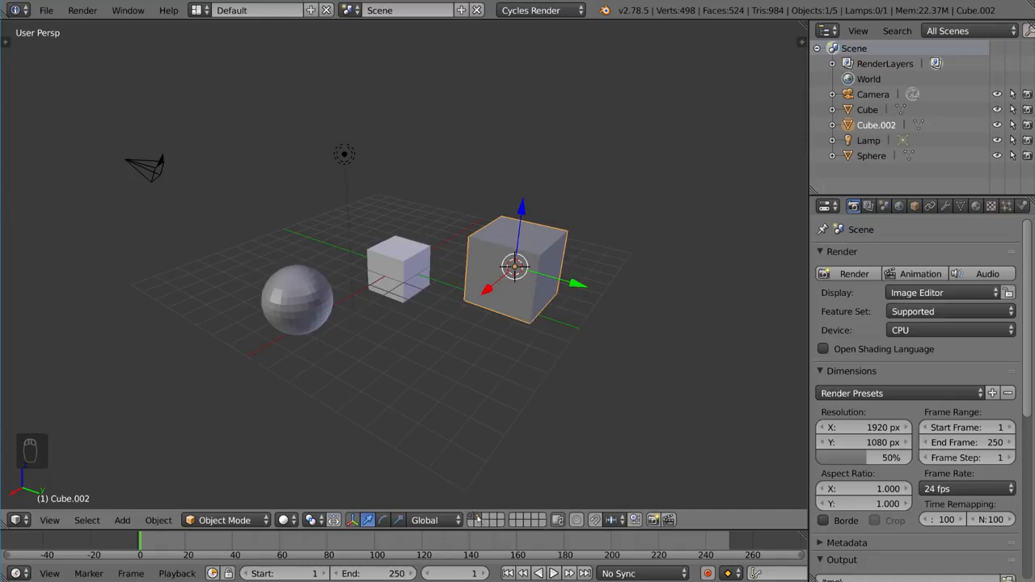
pyautogui.moveTo(498, 501)
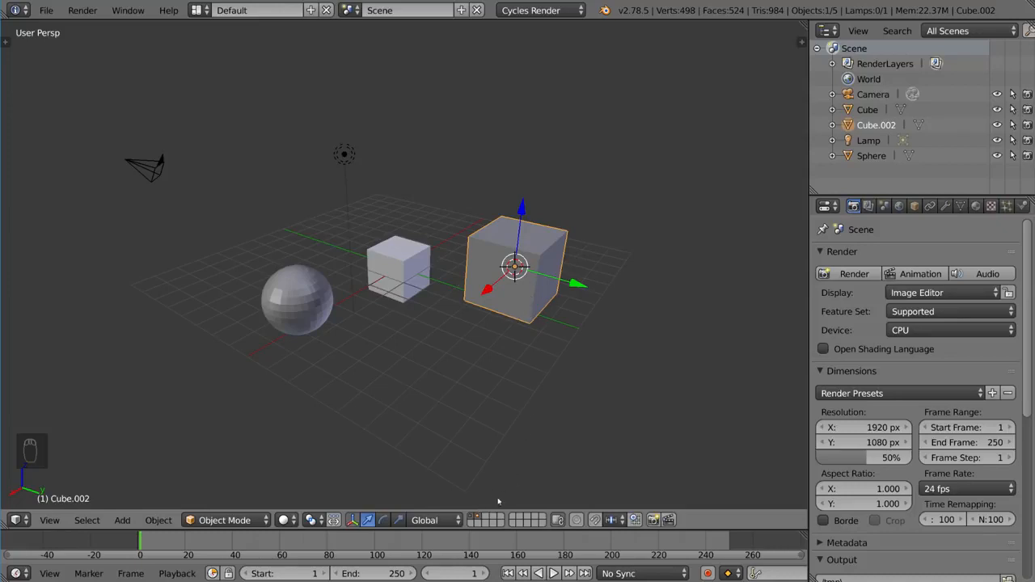
# Reselect only Cube.002 and confirm its layer in the Move to Layer menu.
pyautogui.click(398, 271)
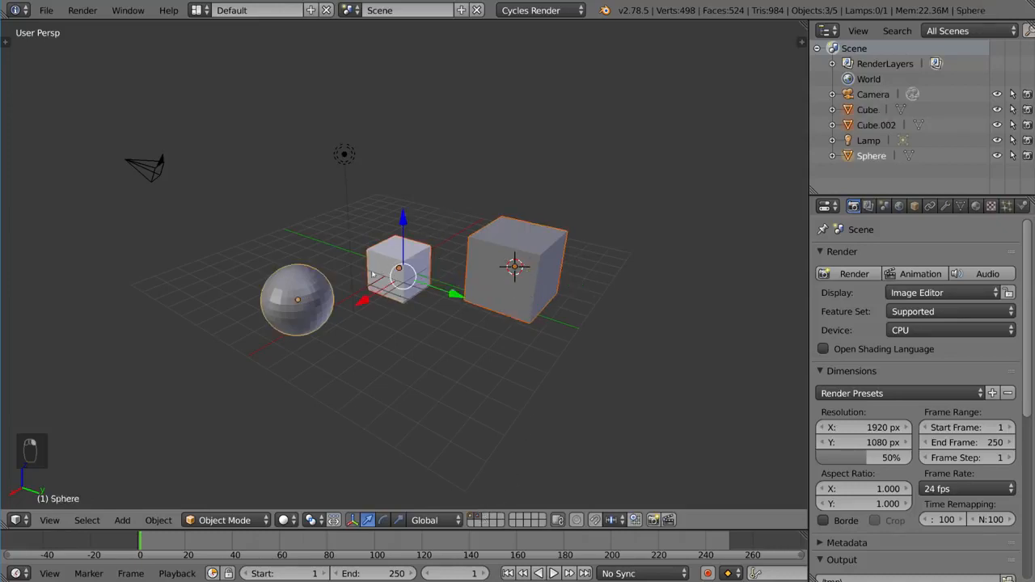
pyautogui.click(515, 267)
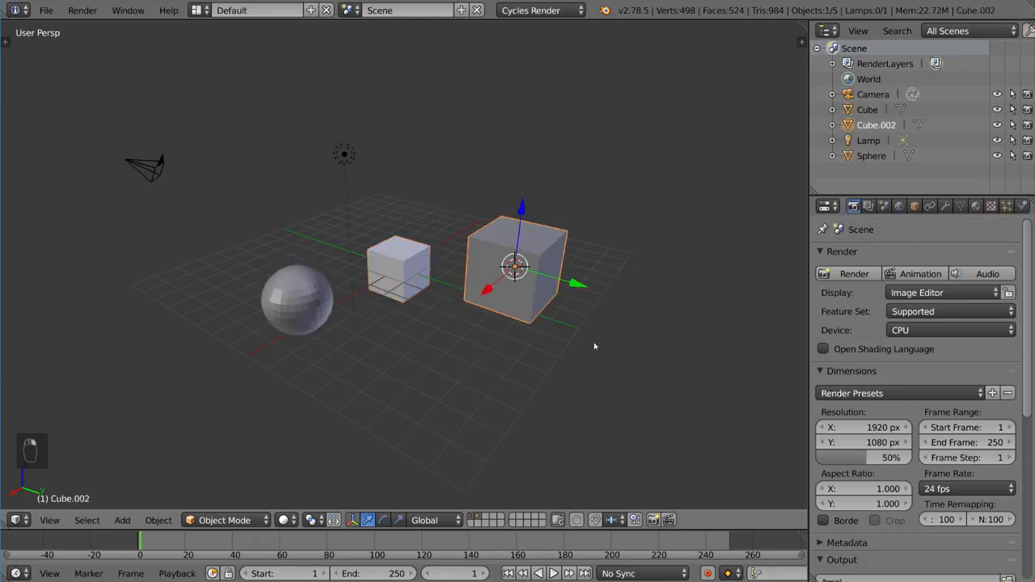
pyautogui.press('m')
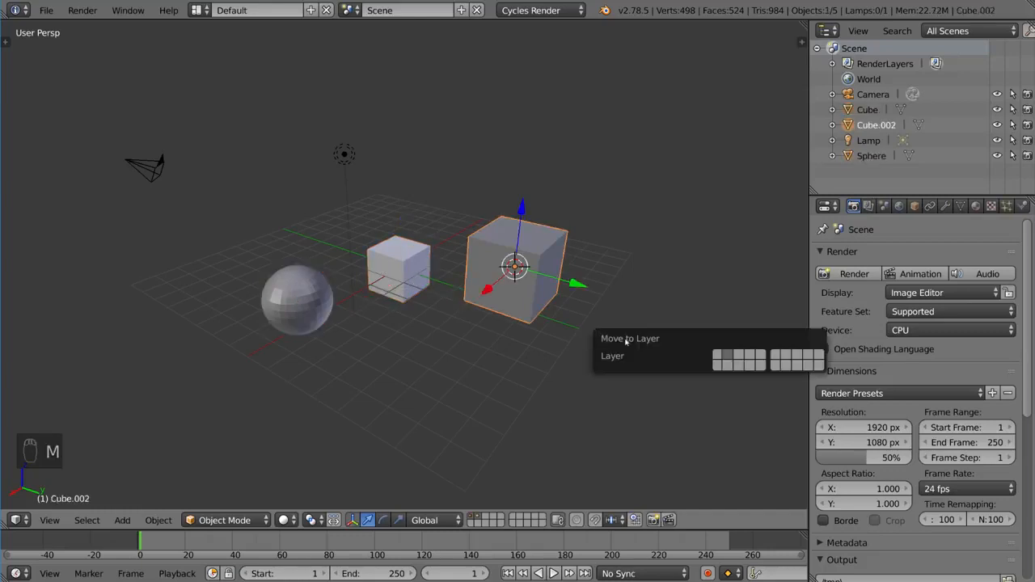
pyautogui.click(744, 357)
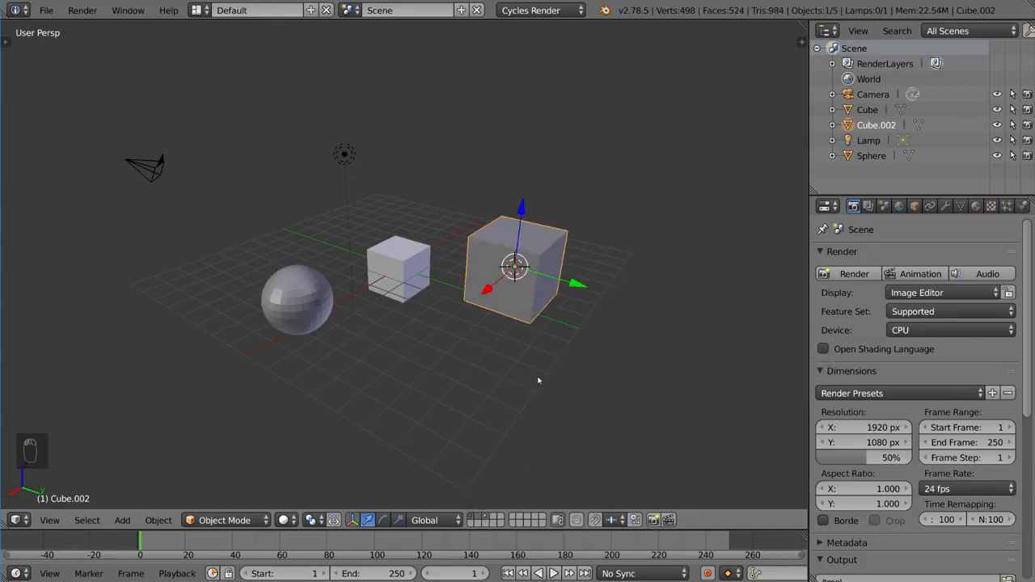
pyautogui.moveTo(540, 382)
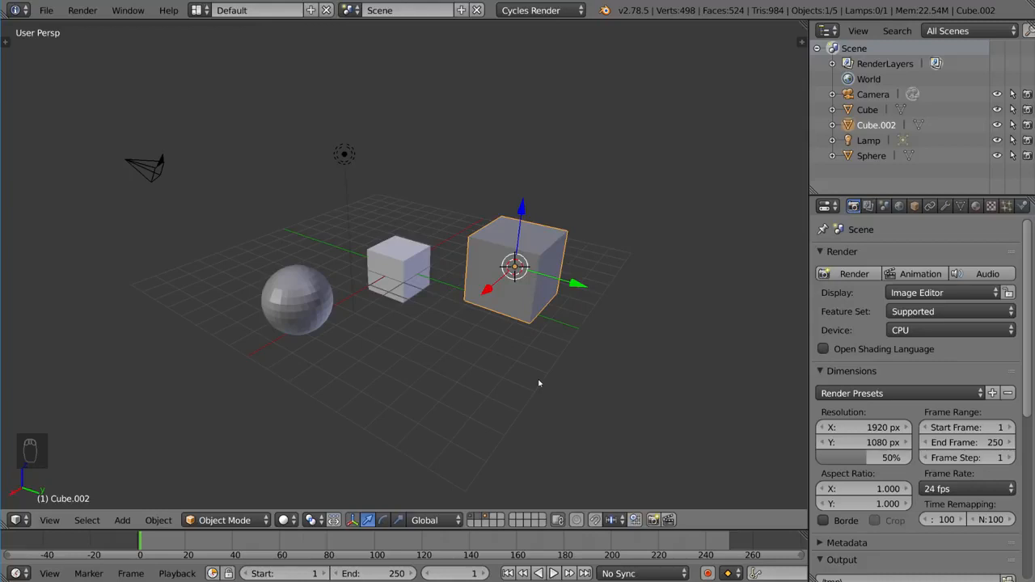
pyautogui.moveTo(474, 446)
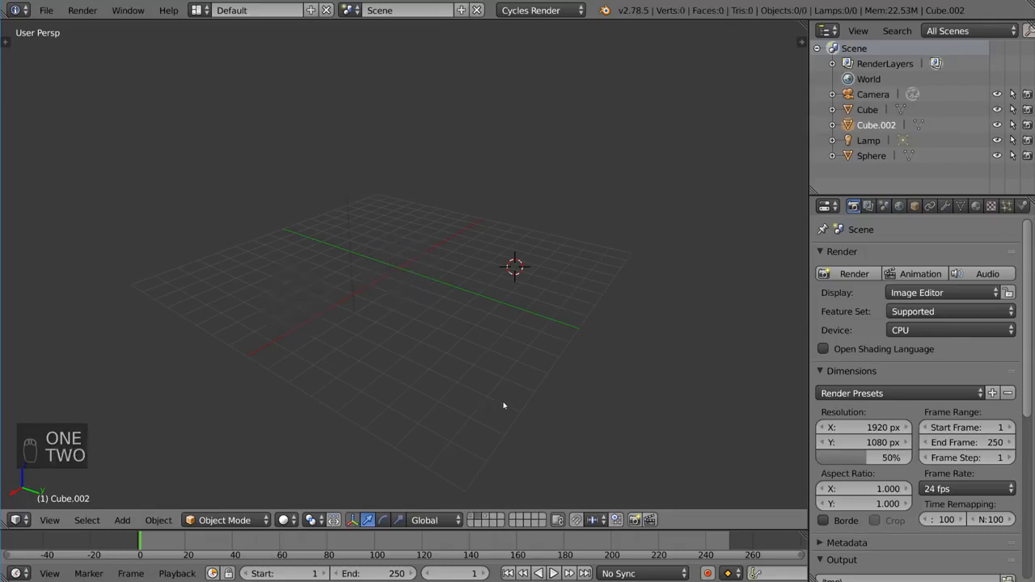
pyautogui.moveTo(459, 318)
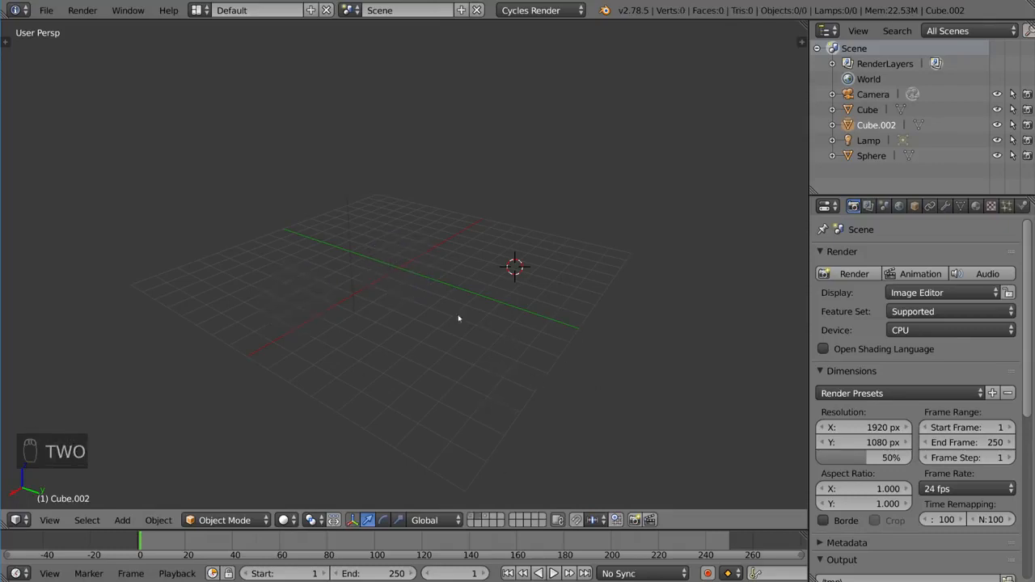
pyautogui.moveTo(503, 273)
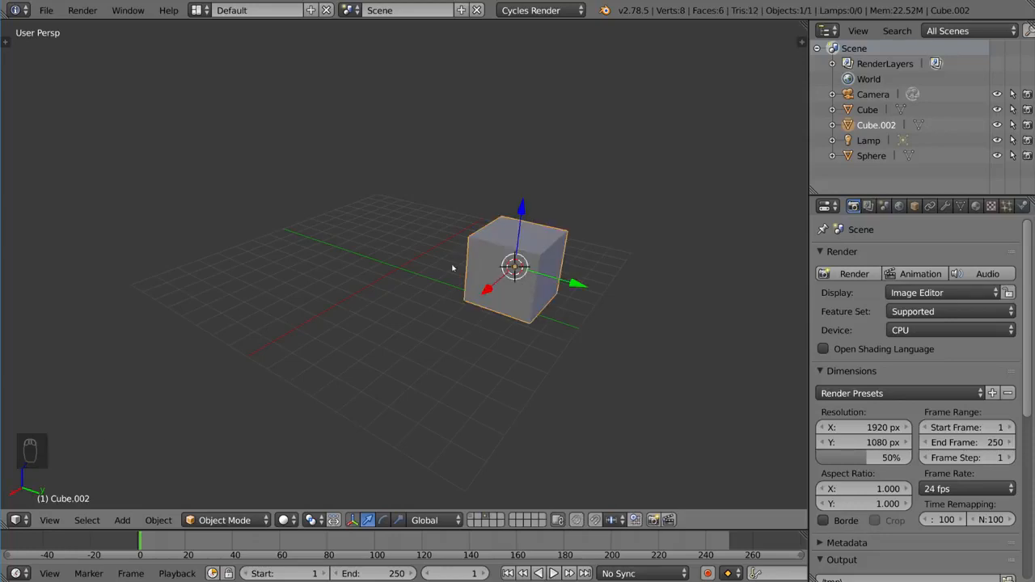
pyautogui.press('shift+1')
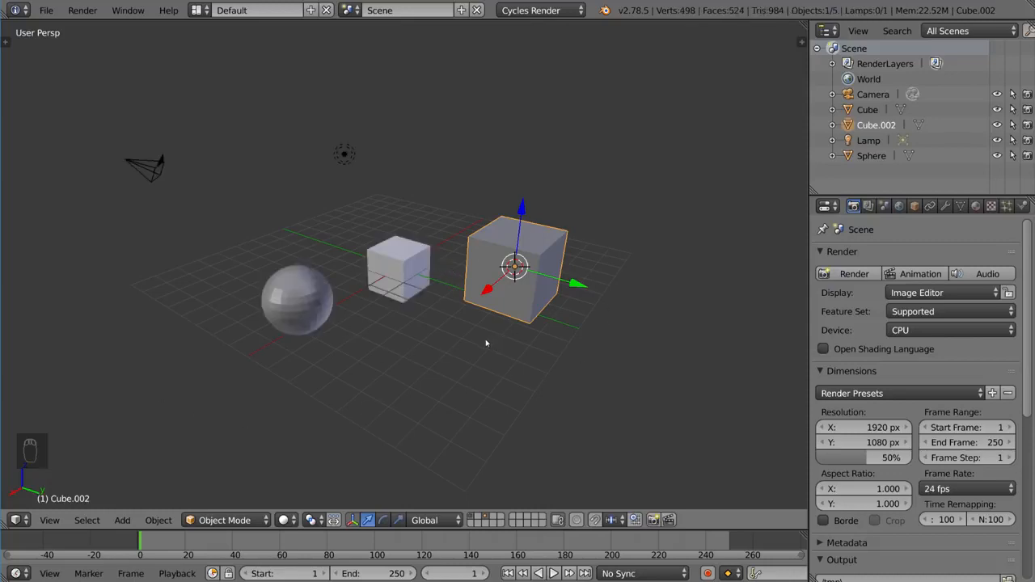
pyautogui.press('shift+3')
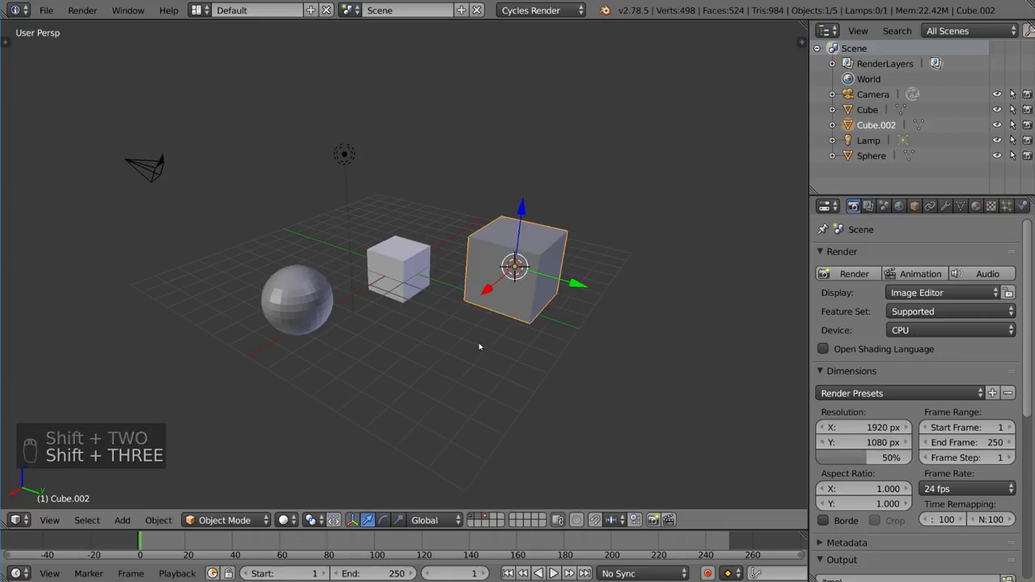
pyautogui.moveTo(533, 344)
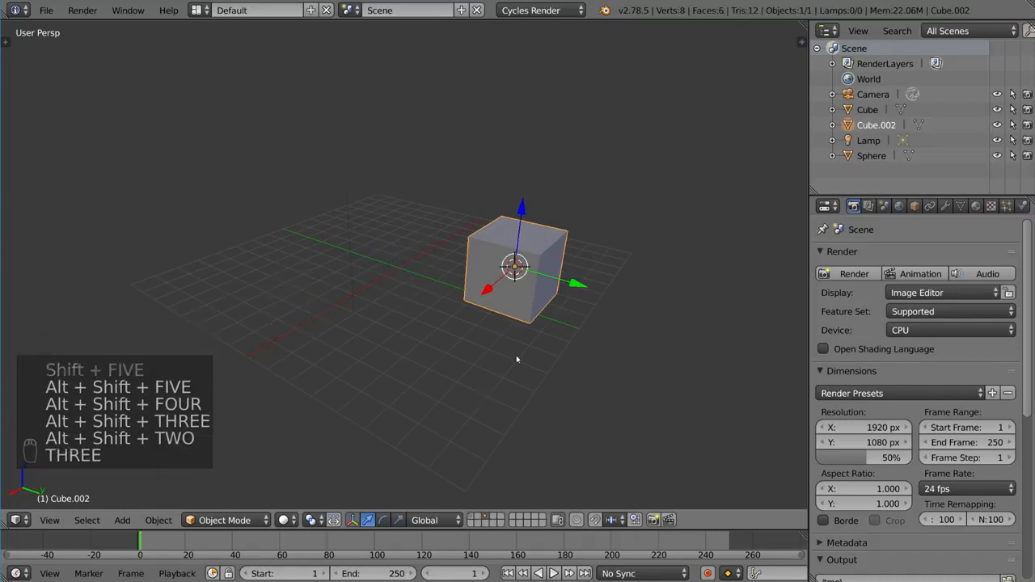
# Open the Move to Layer menu for Cube.002 while viewing its layer.
pyautogui.press('m')
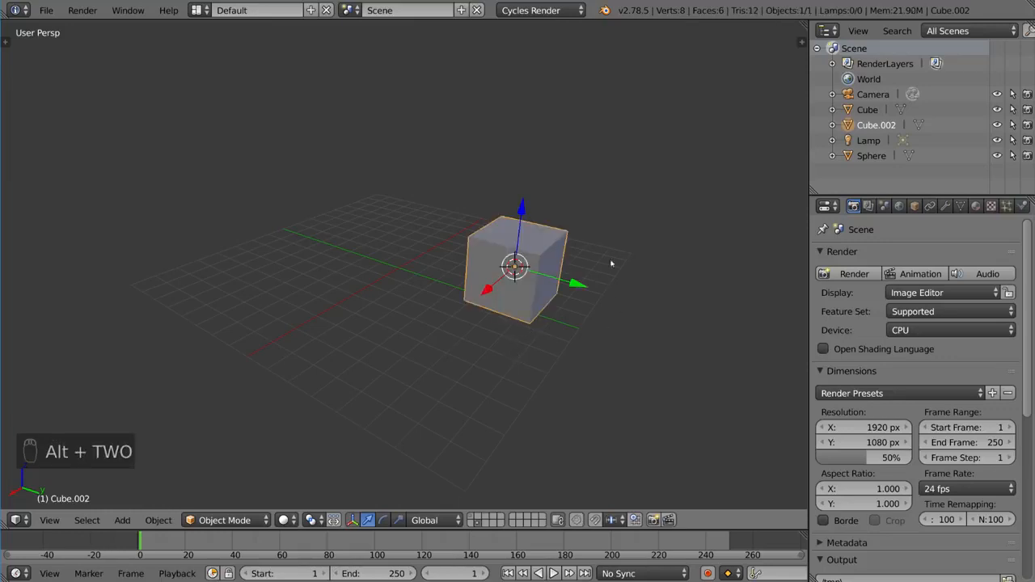
pyautogui.moveTo(522, 458)
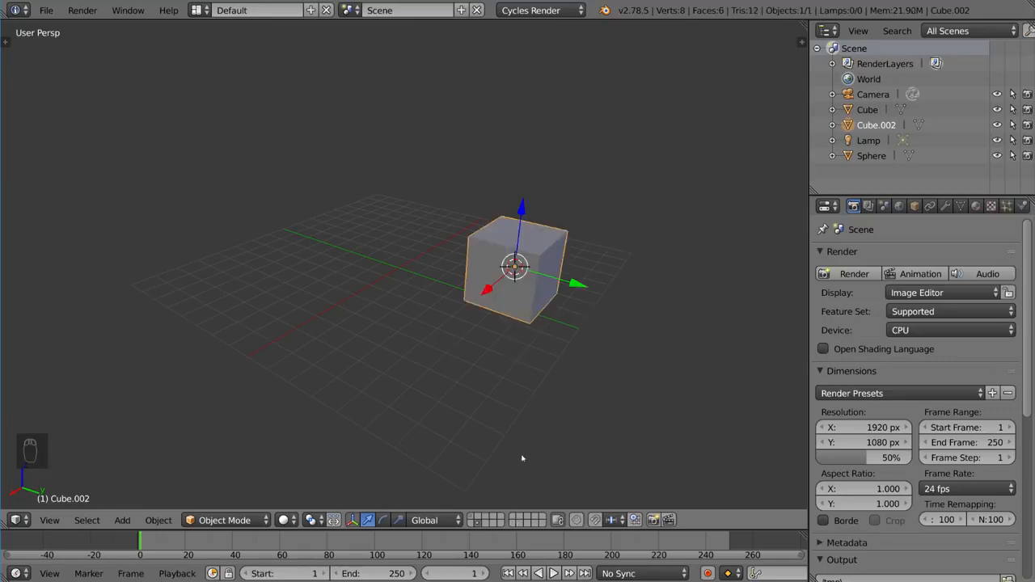
# Add layer 1 to the view, then display the sphere and small cube there.
pyautogui.press('shift+1')
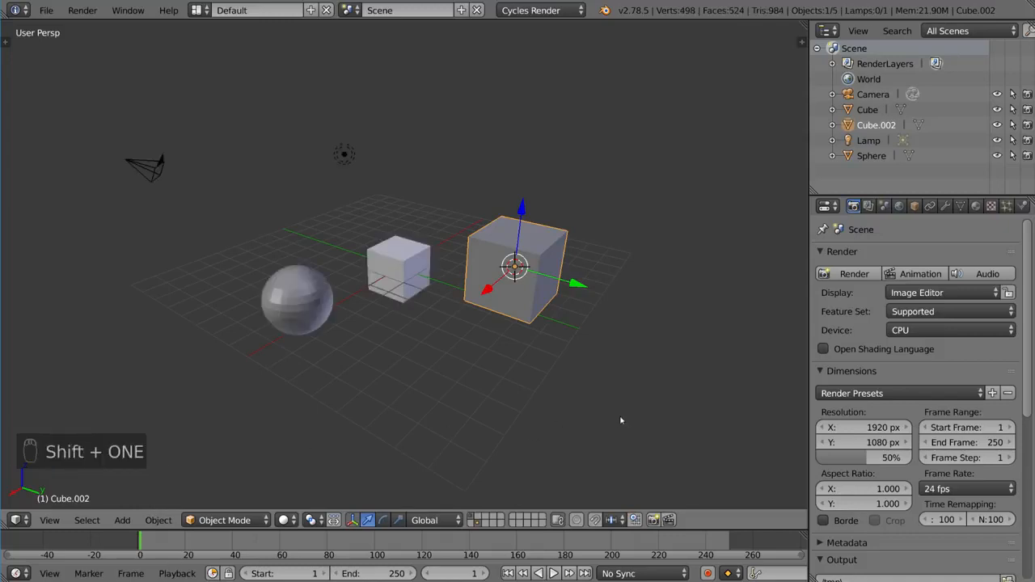
pyautogui.moveTo(643, 336)
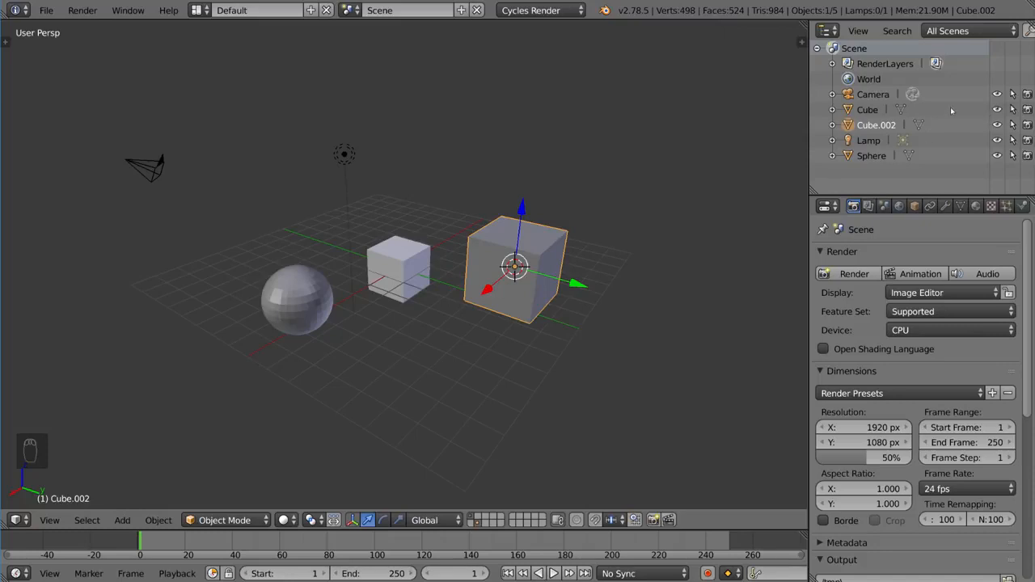
pyautogui.moveTo(913, 162)
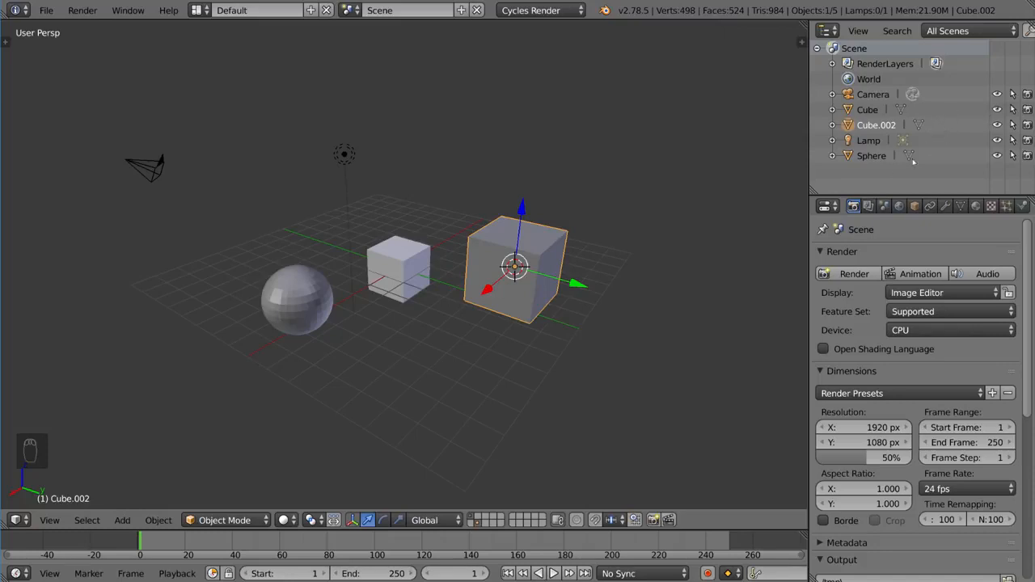
pyautogui.moveTo(872, 179)
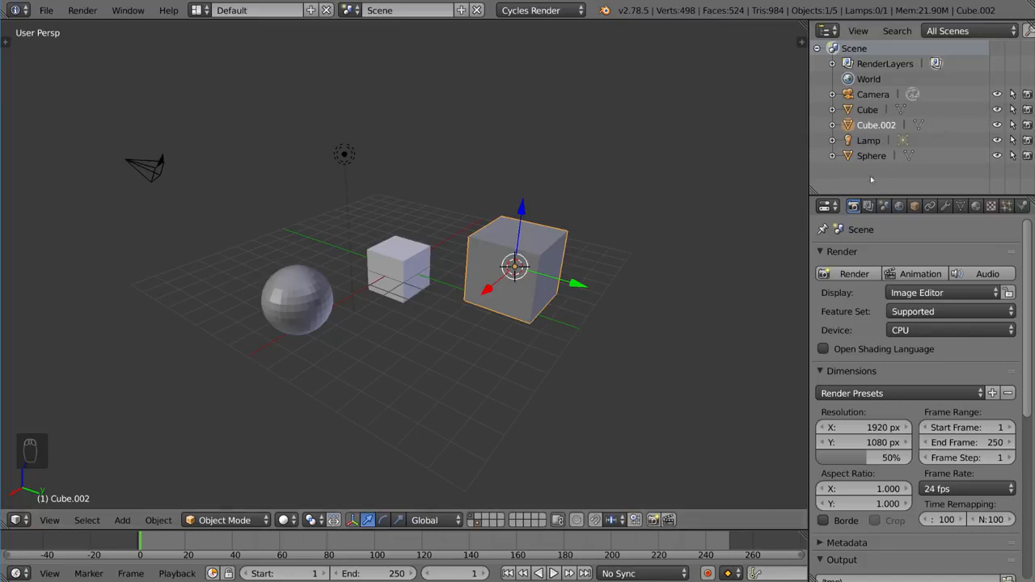
pyautogui.moveTo(599, 277)
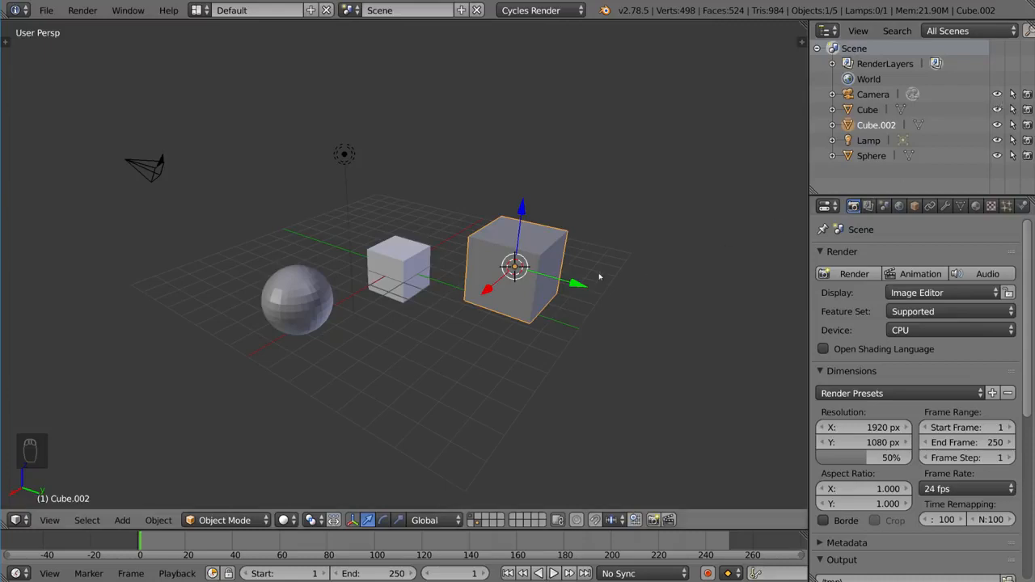
pyautogui.moveTo(562, 305)
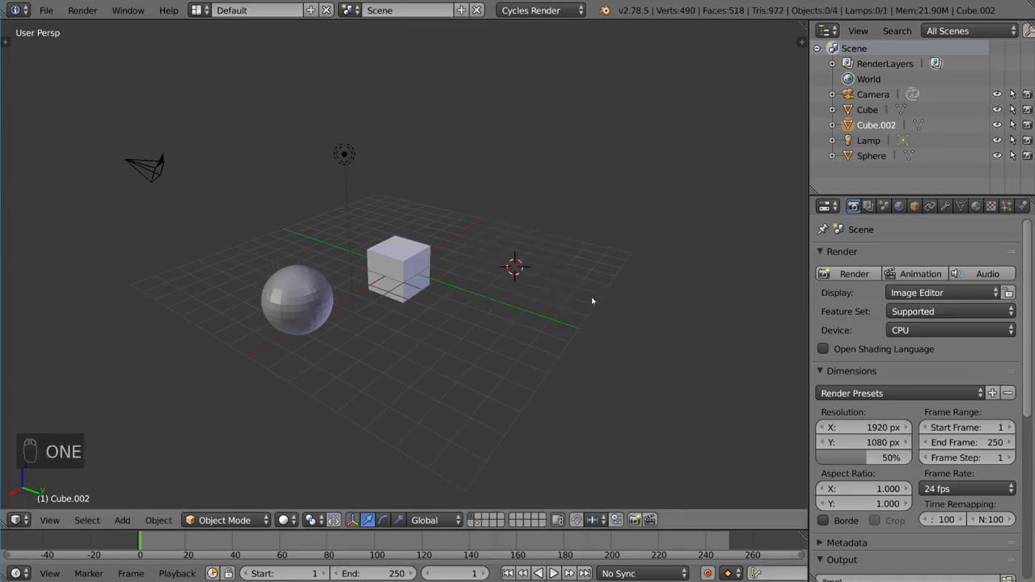
pyautogui.press('alt+h')
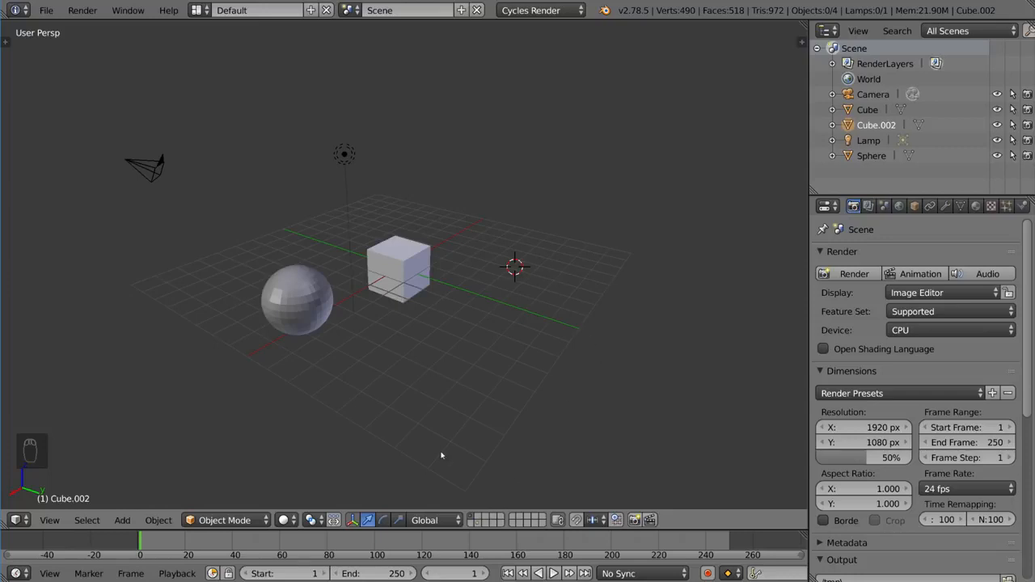
pyautogui.moveTo(659, 362)
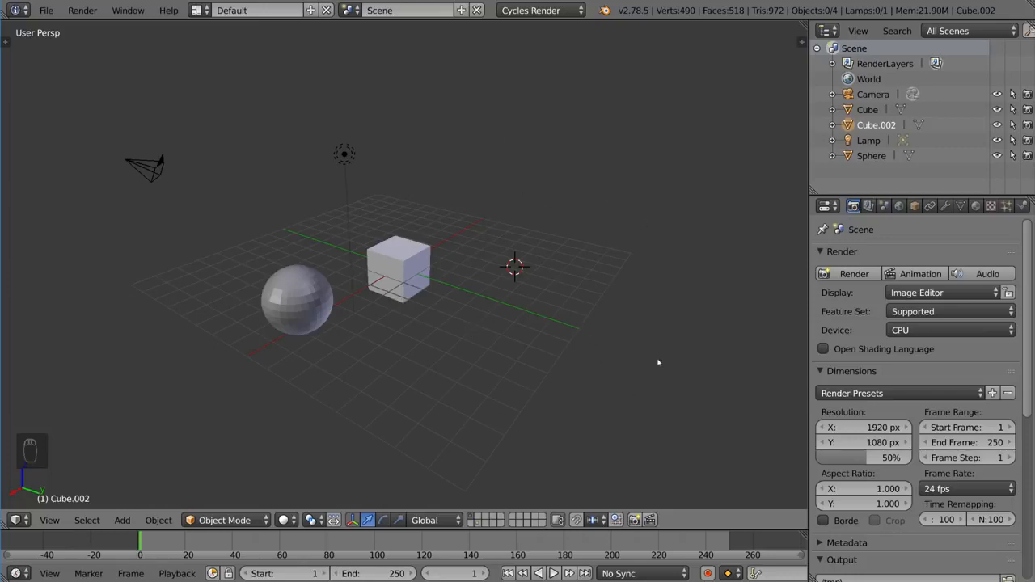
pyautogui.moveTo(571, 354)
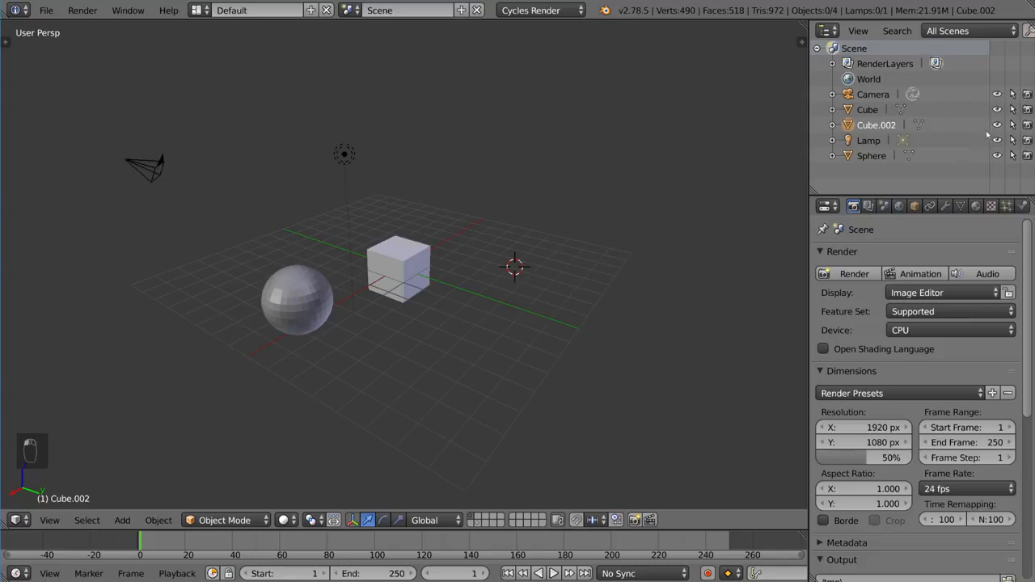
pyautogui.moveTo(716, 205)
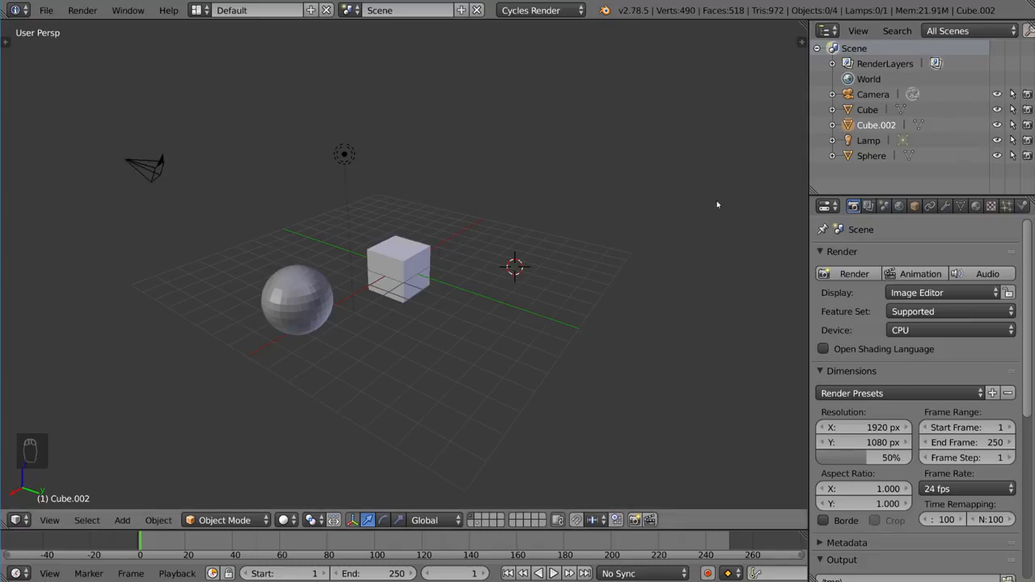
pyautogui.press('h')
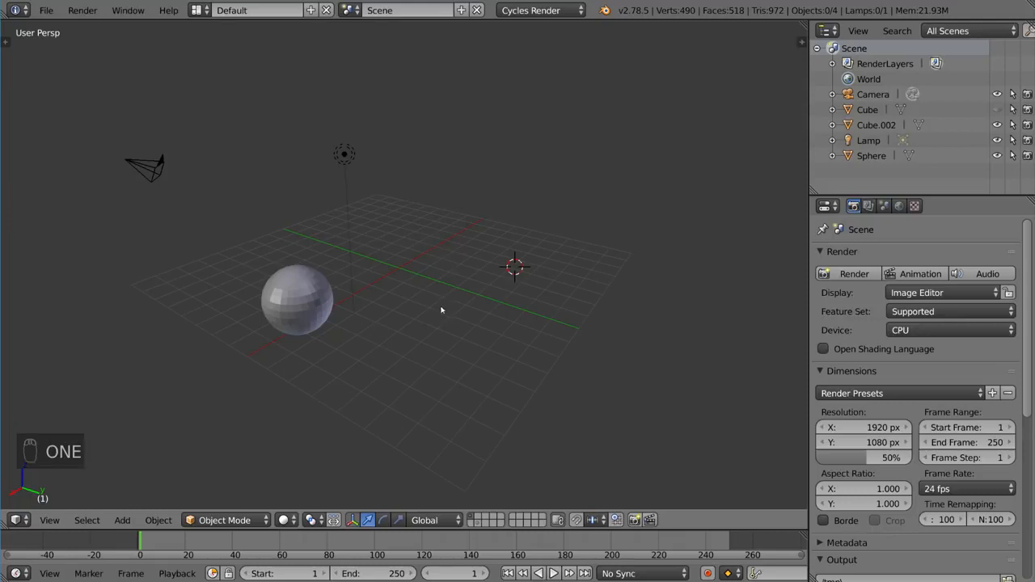
pyautogui.press('alt+2')
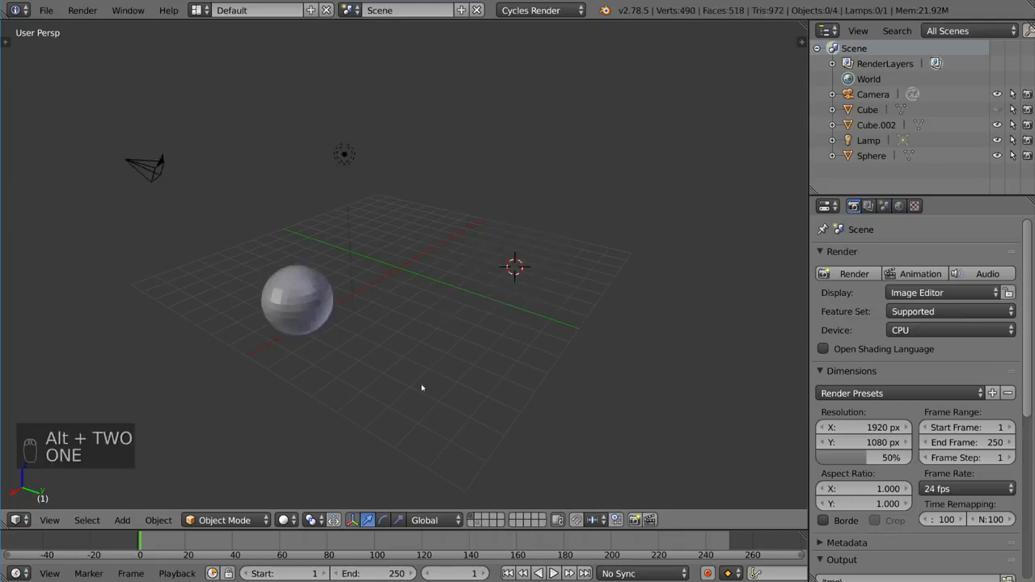
pyautogui.moveTo(513, 320)
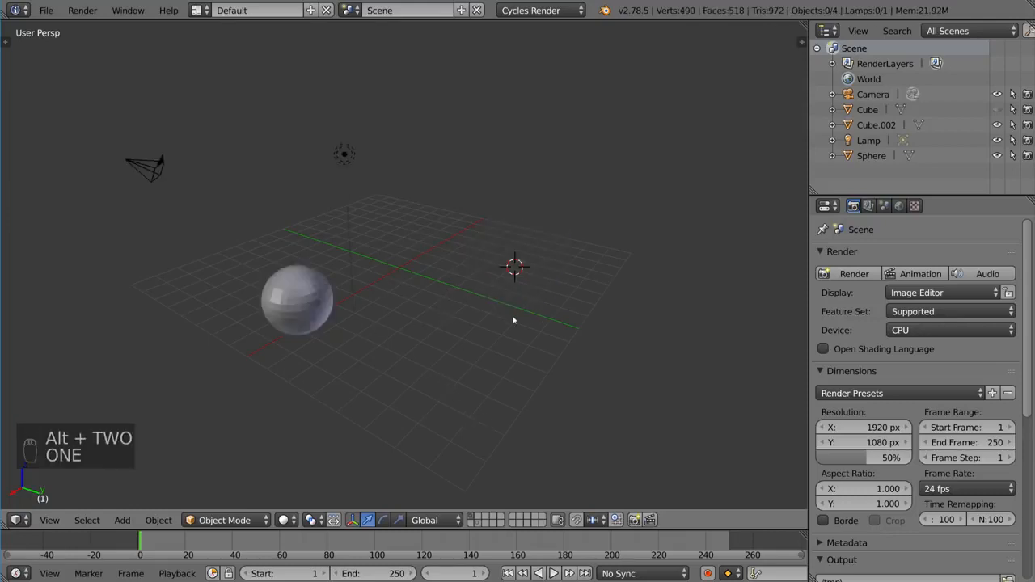
pyautogui.press('alt+h')
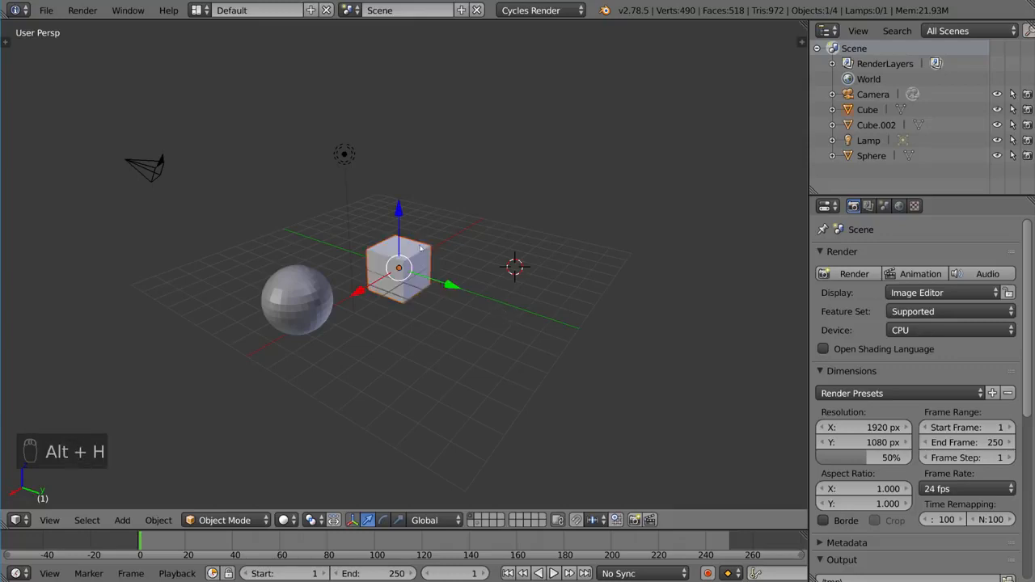
pyautogui.moveTo(499, 290)
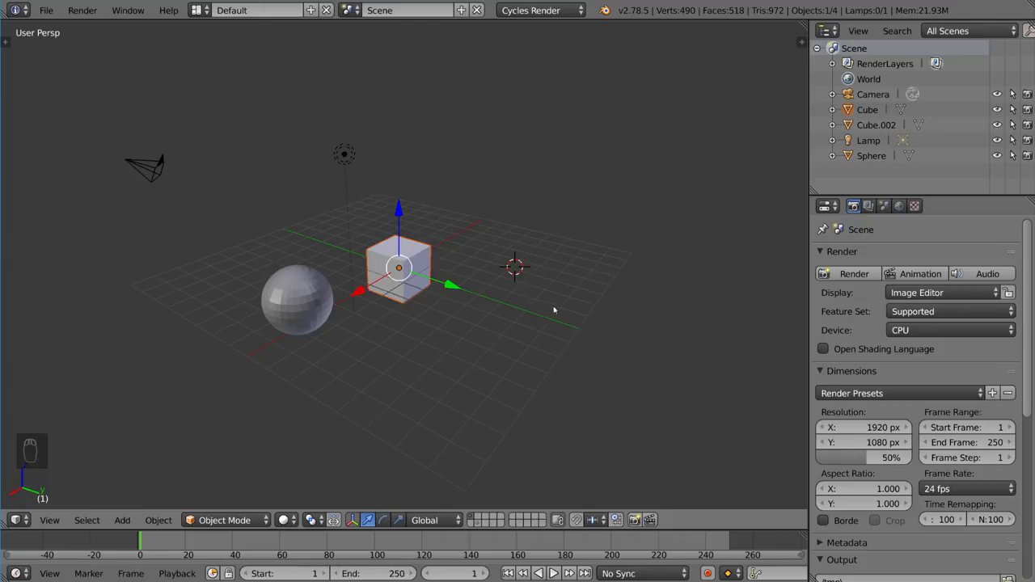
pyautogui.moveTo(456, 314)
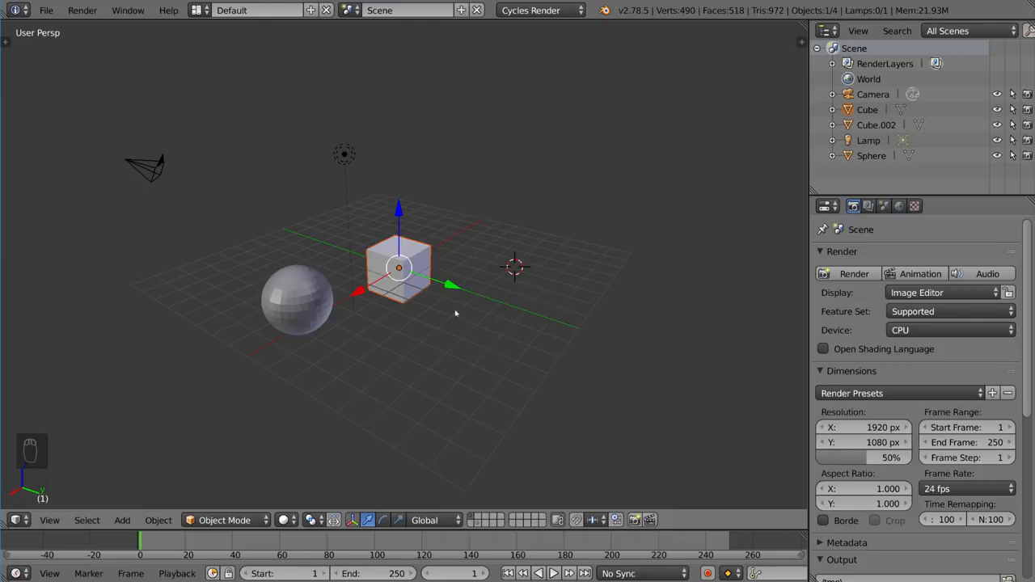
pyautogui.press('a')
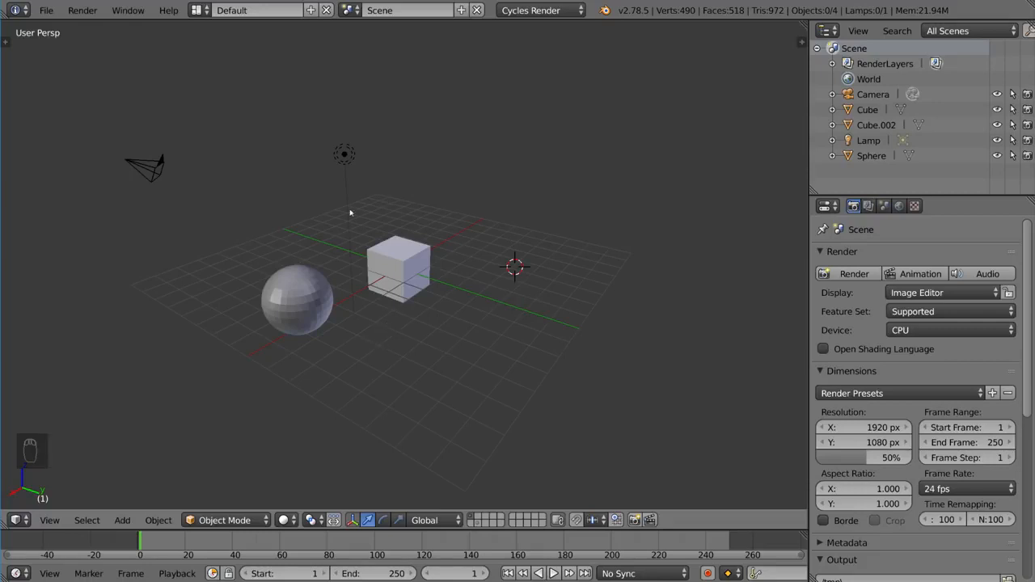
pyautogui.moveTo(506, 309)
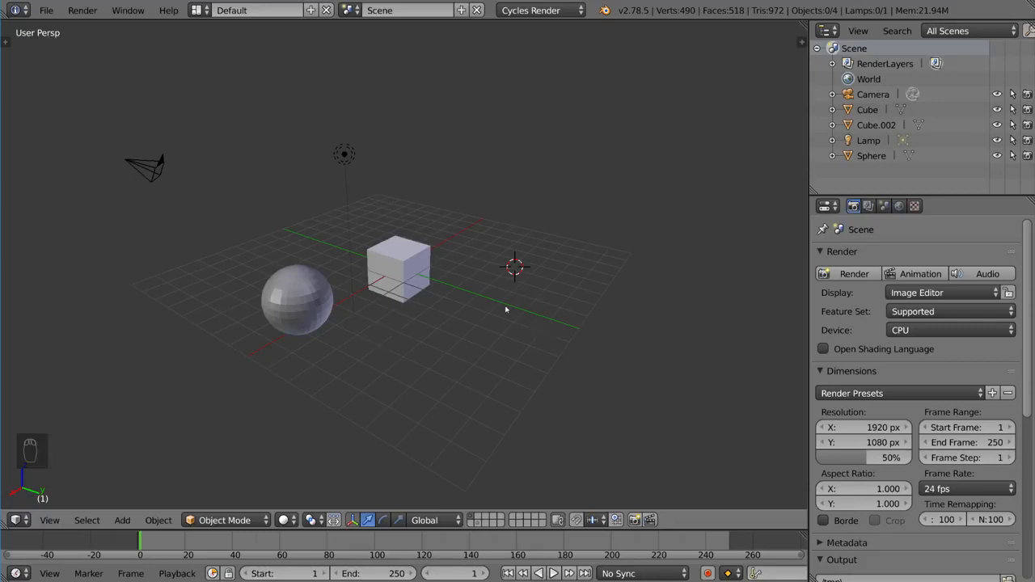
pyautogui.moveTo(488, 363)
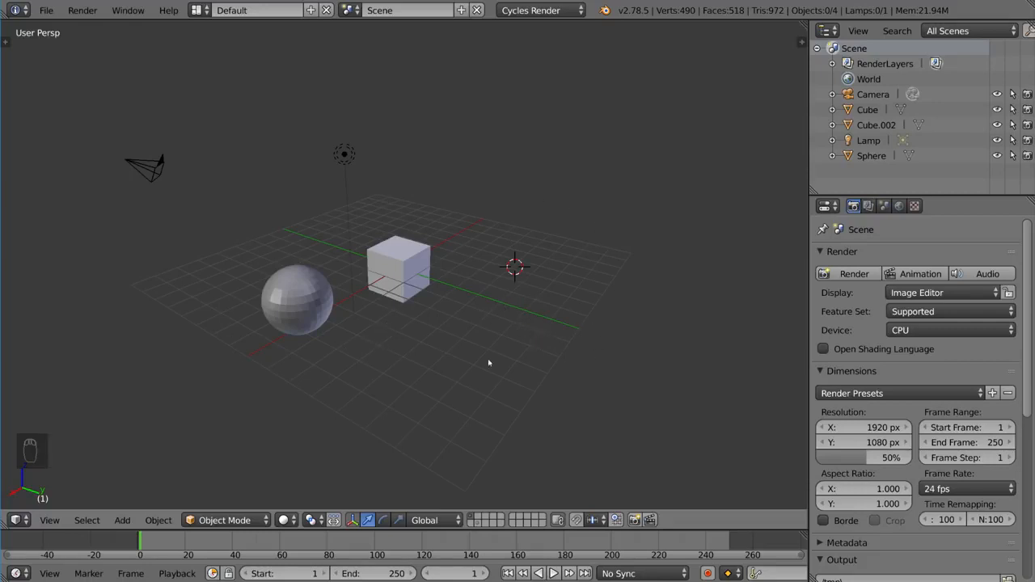
pyautogui.moveTo(511, 231)
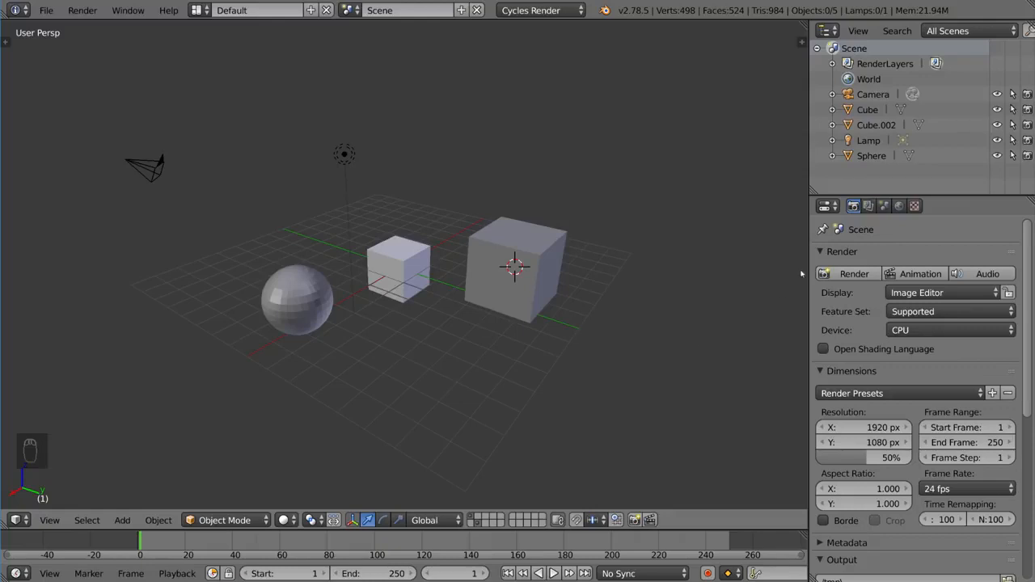
pyautogui.moveTo(867, 205)
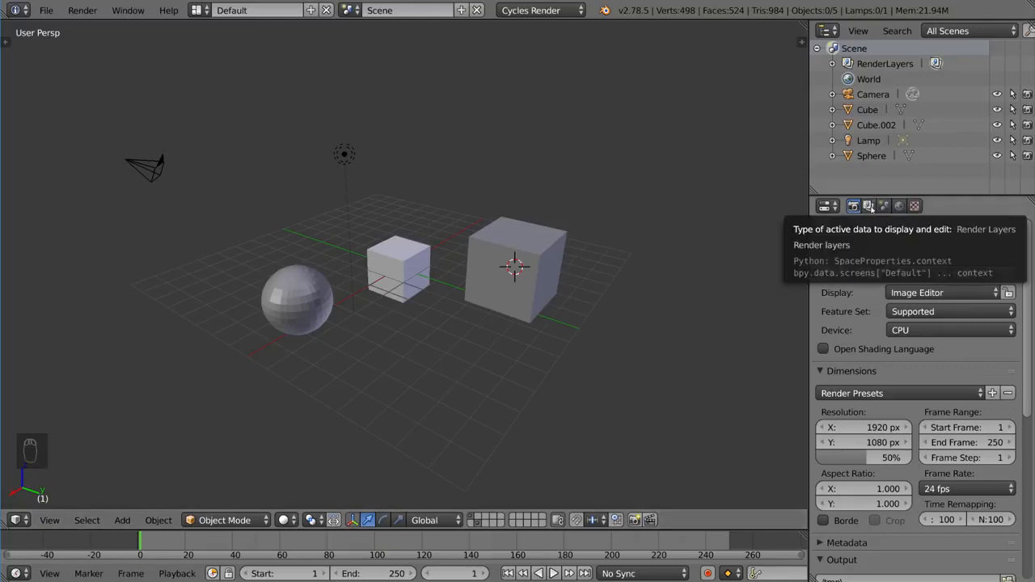
# Open Render Layers settings, expand and collapse Passes, and click the Layer grid.
pyautogui.click(869, 205)
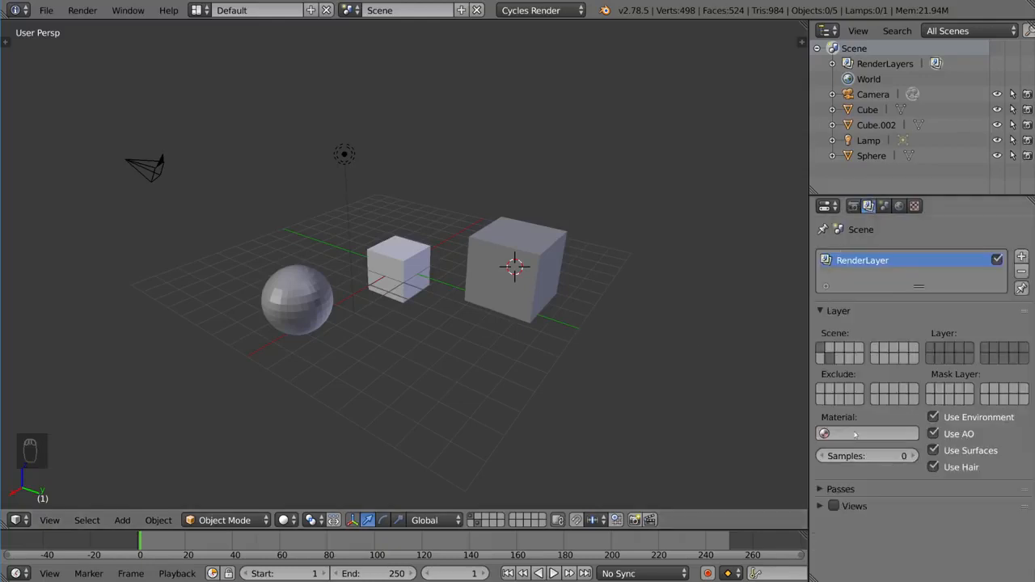
pyautogui.click(840, 488)
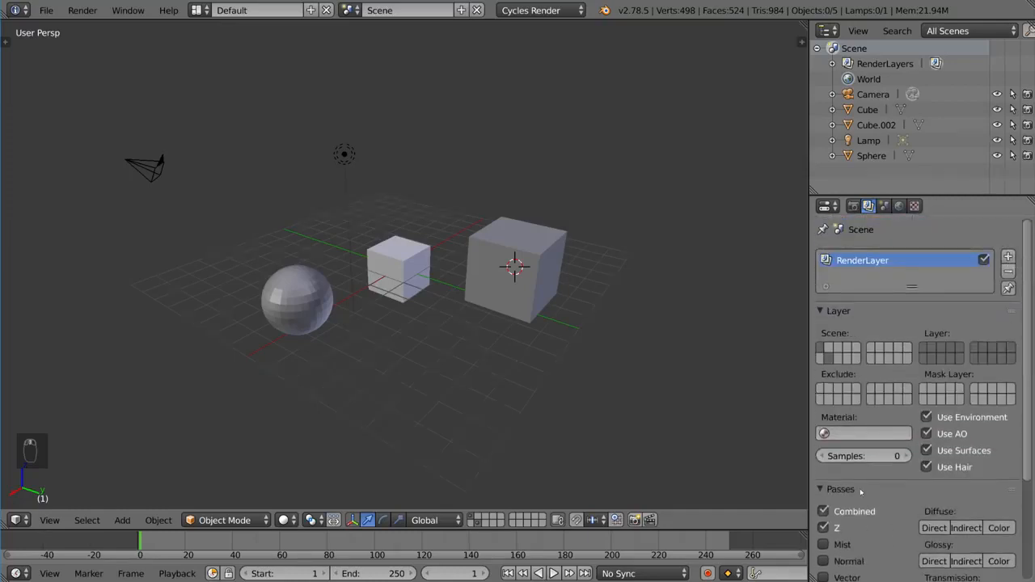
pyautogui.click(839, 489)
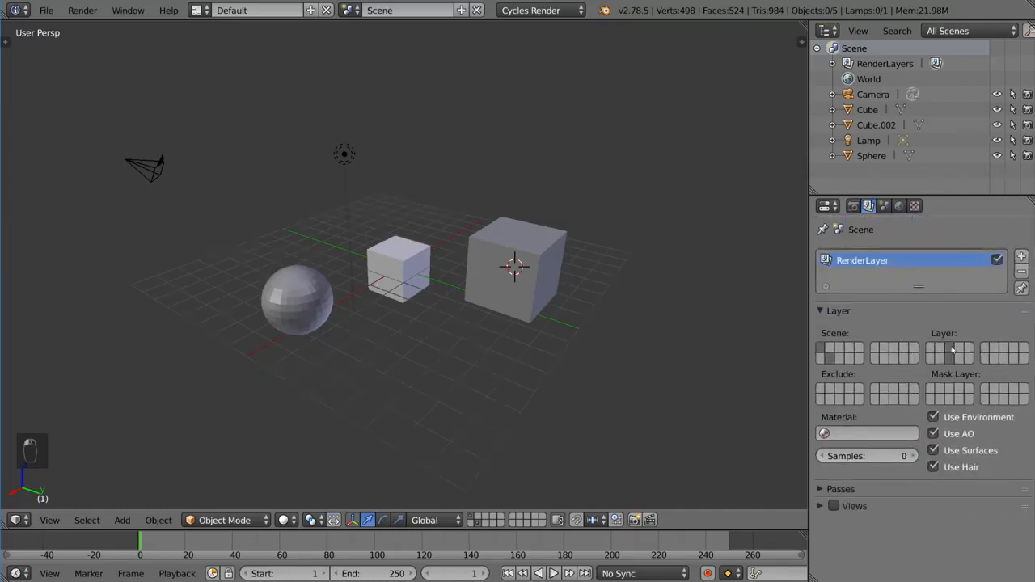
pyautogui.click(954, 349)
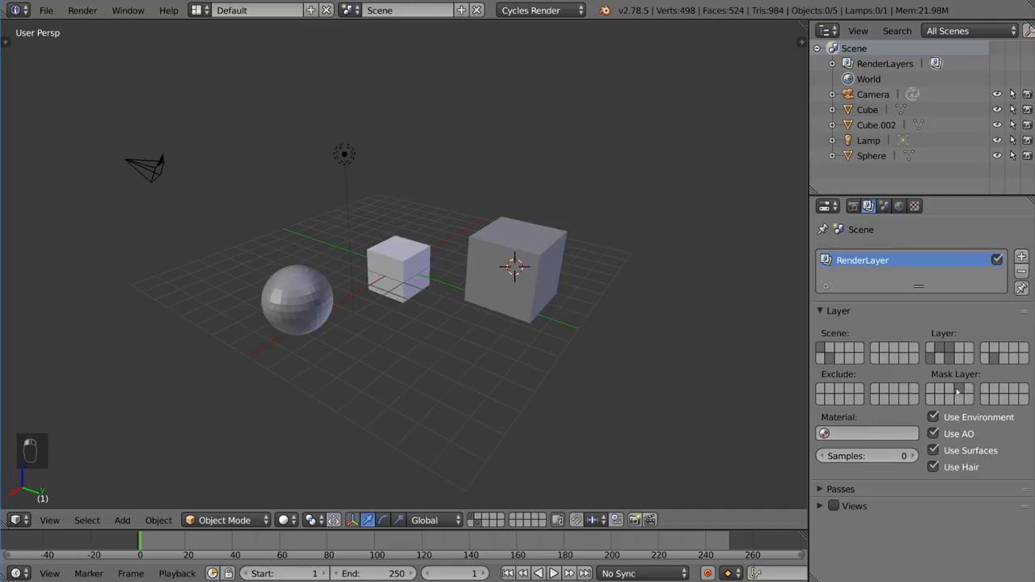
pyautogui.moveTo(510, 365)
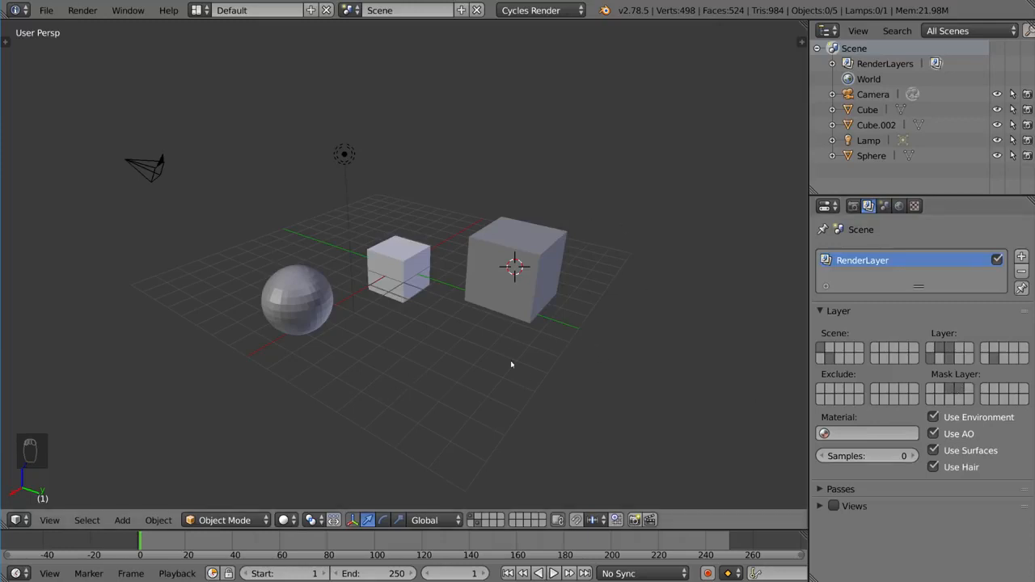
pyautogui.moveTo(739, 278)
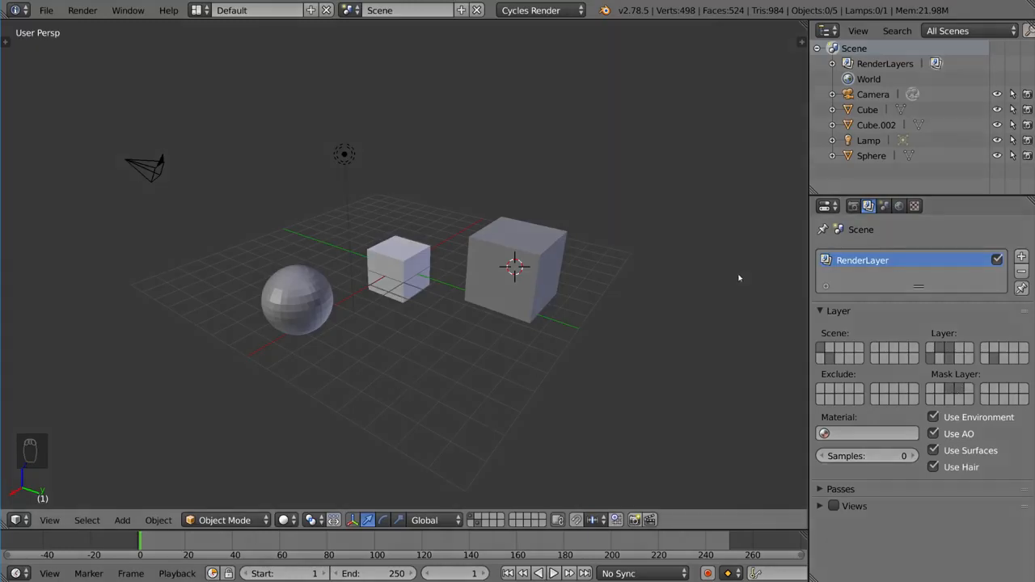